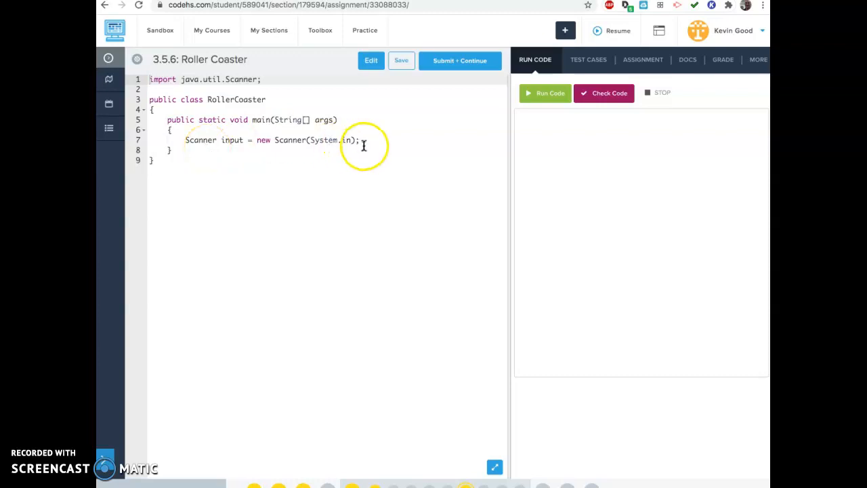
# Show the Roller Coaster instructions and add blank lines below the Scanner declaration
pyautogui.click(642, 59)
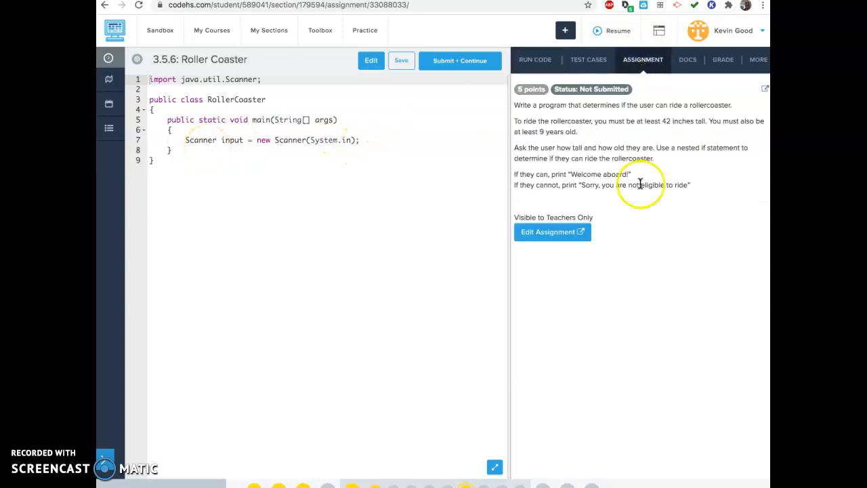
pyautogui.moveTo(575, 173)
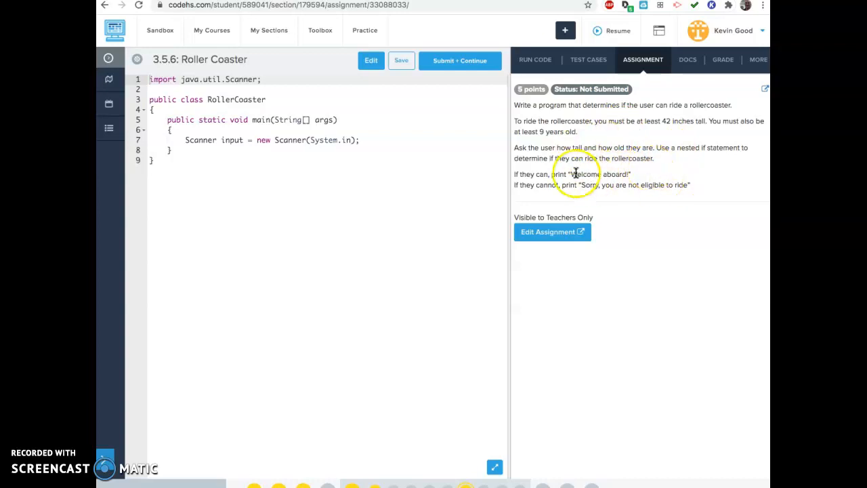
pyautogui.moveTo(634, 140)
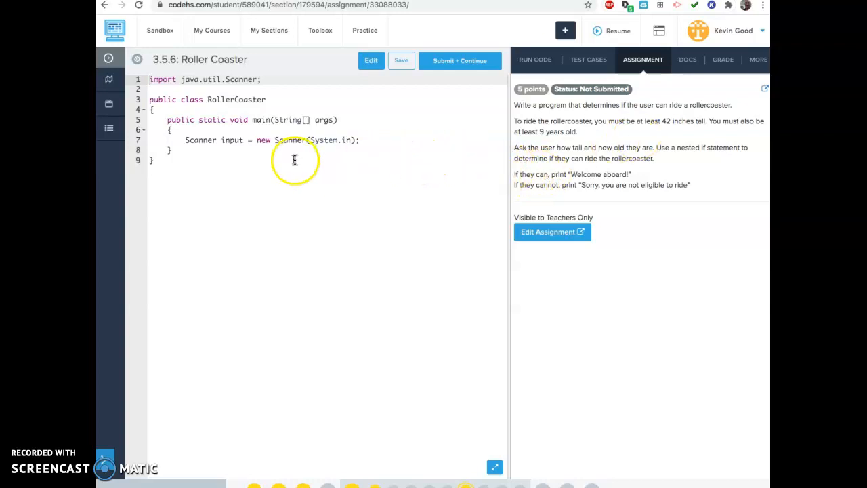
pyautogui.press('enter')
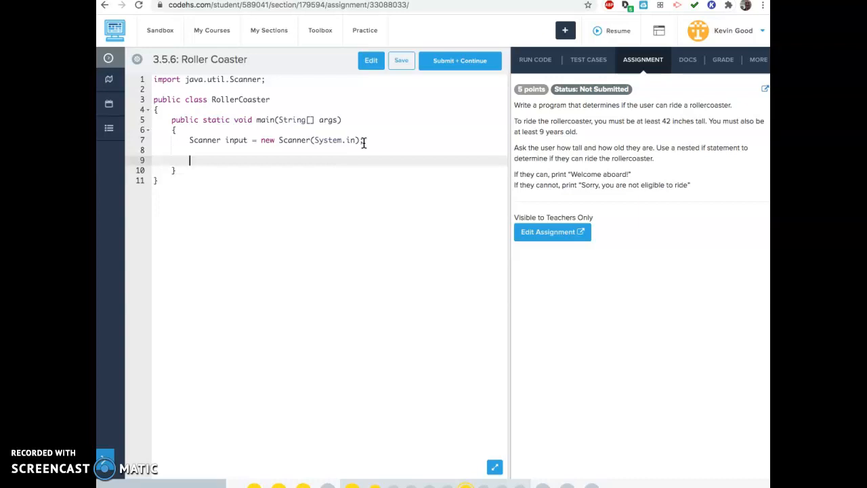
# Write the height prompt and nextInt line, then duplicate them into the age prompt
pyautogui.write('Sys')
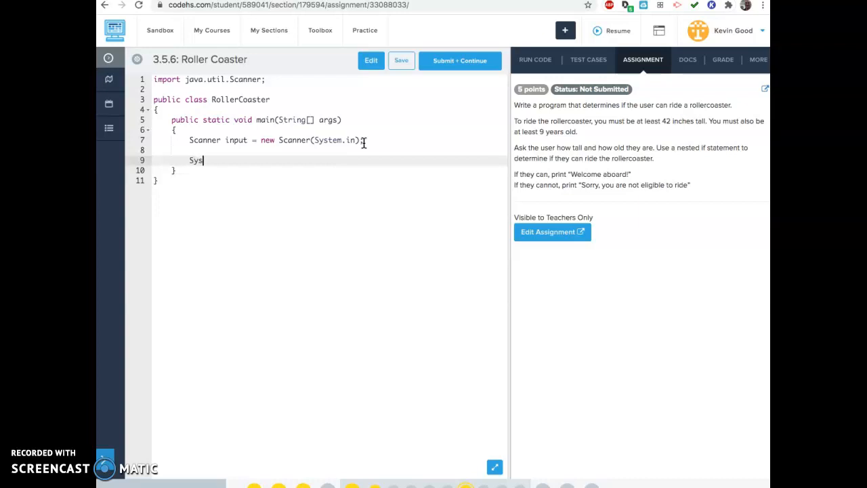
pyautogui.write(';')
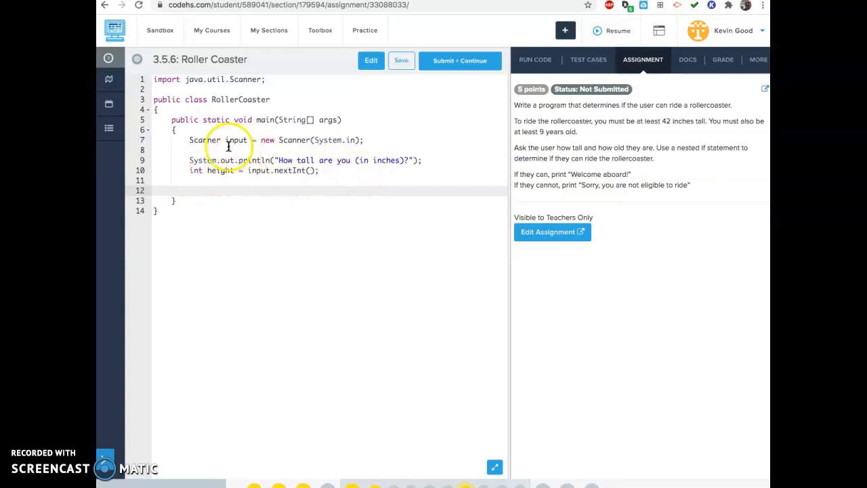
pyautogui.doubleClick(256, 170)
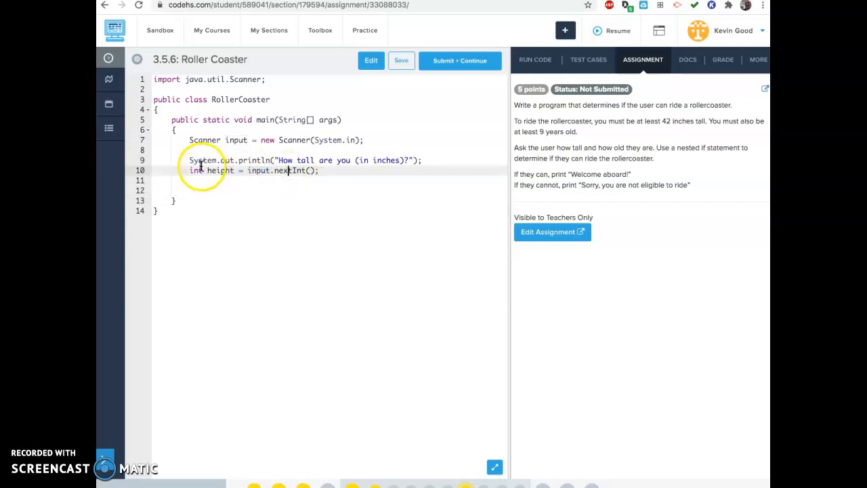
pyautogui.moveTo(188, 160); pyautogui.dragTo(320, 170)
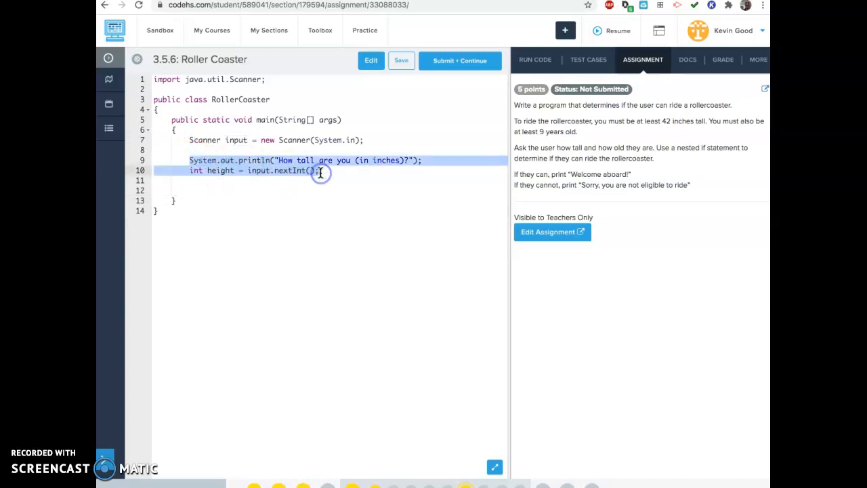
pyautogui.click(244, 190)
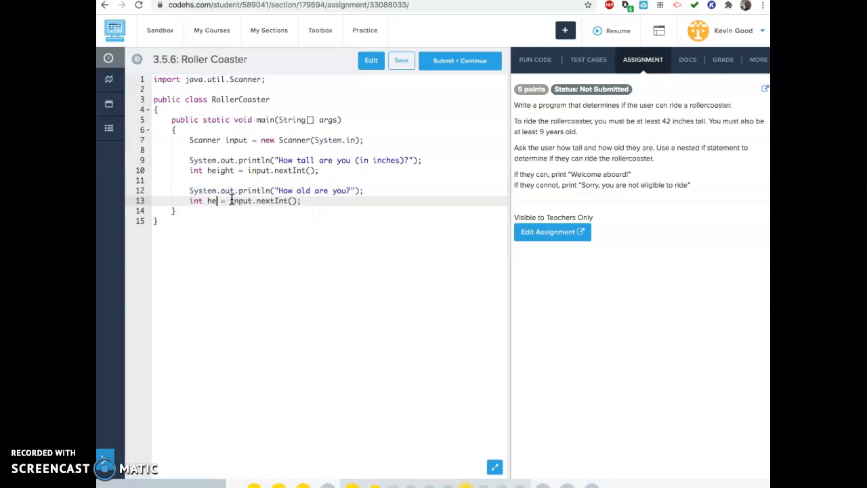
pyautogui.write('age')
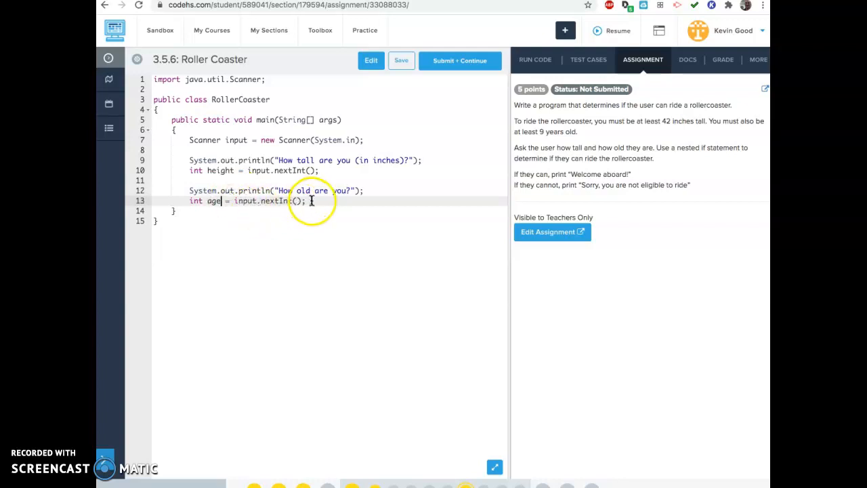
pyautogui.press('enter')
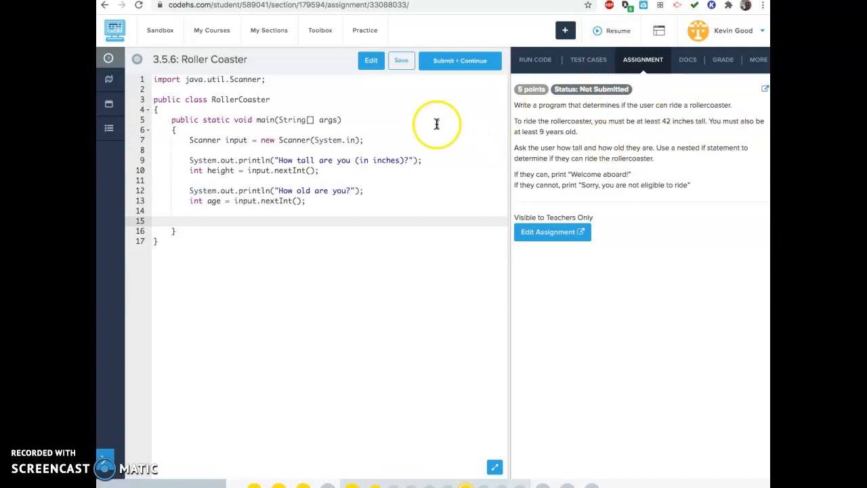
pyautogui.moveTo(399, 95)
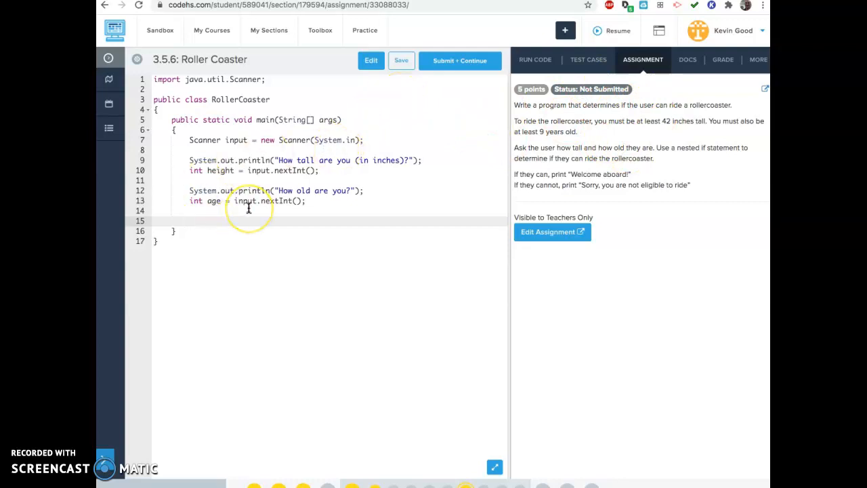
# Write the condition if (height >= 42 && age >= 9)
pyautogui.write('if')
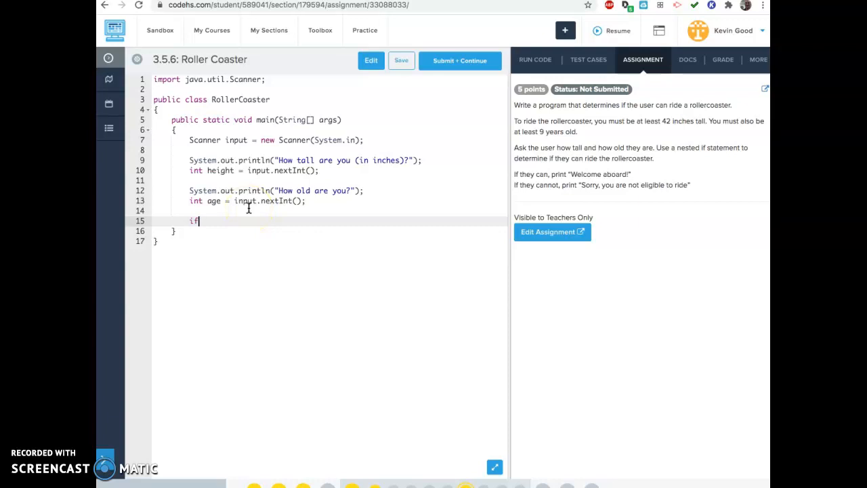
pyautogui.write('()')
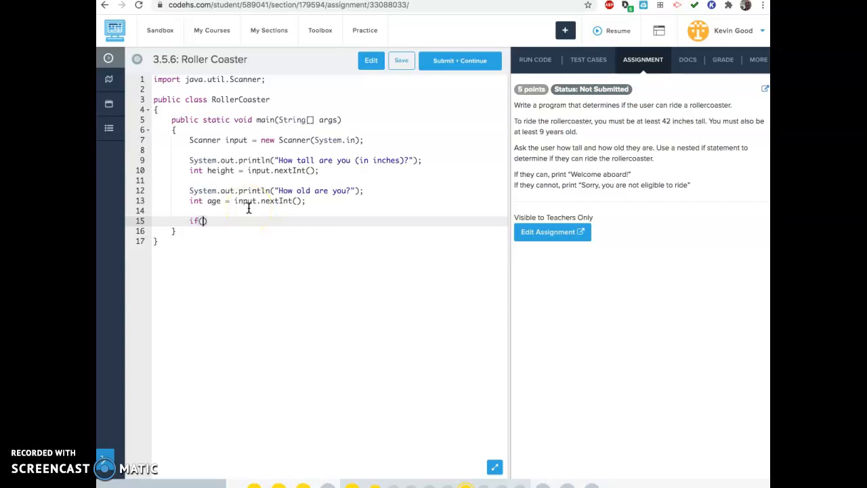
pyautogui.write('height')
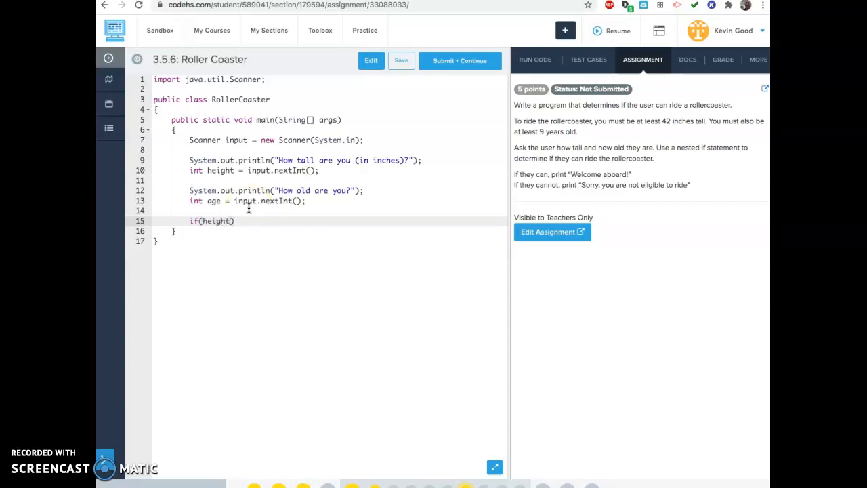
pyautogui.write('>=42')
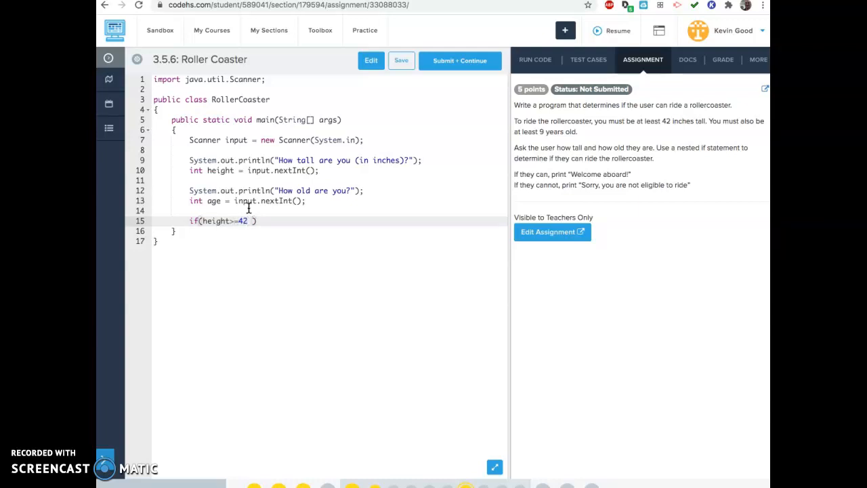
pyautogui.write('&&')
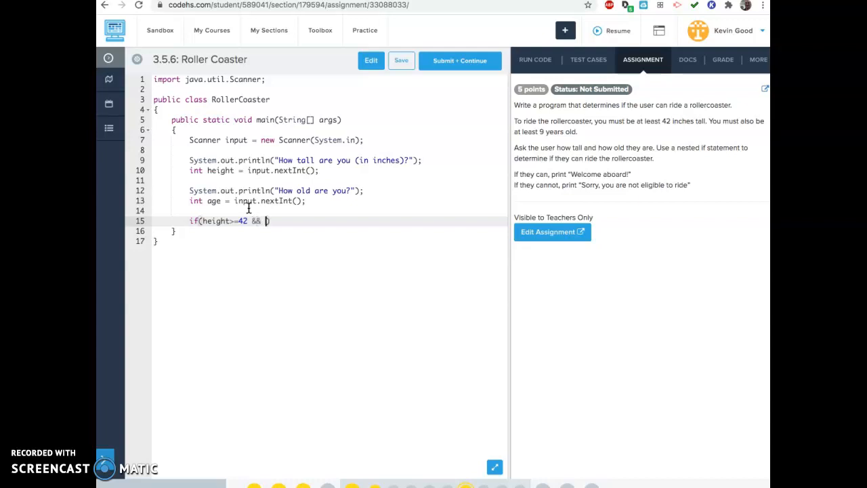
pyautogui.write('ag')
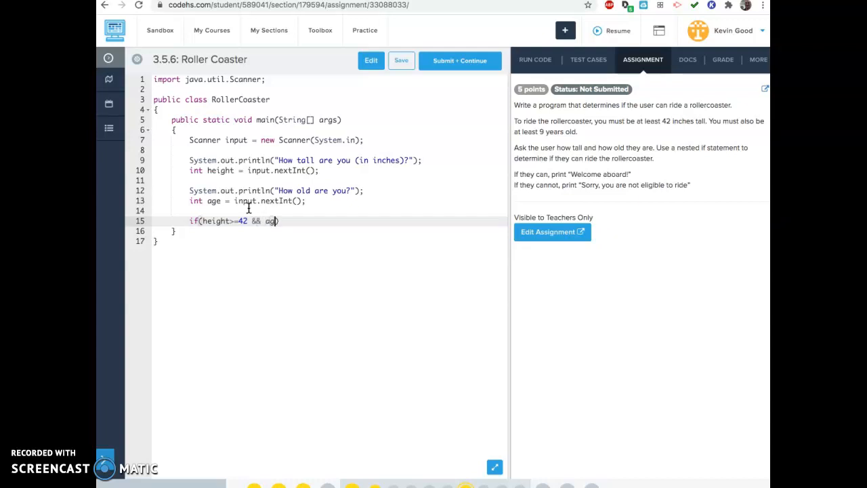
pyautogui.write('e')
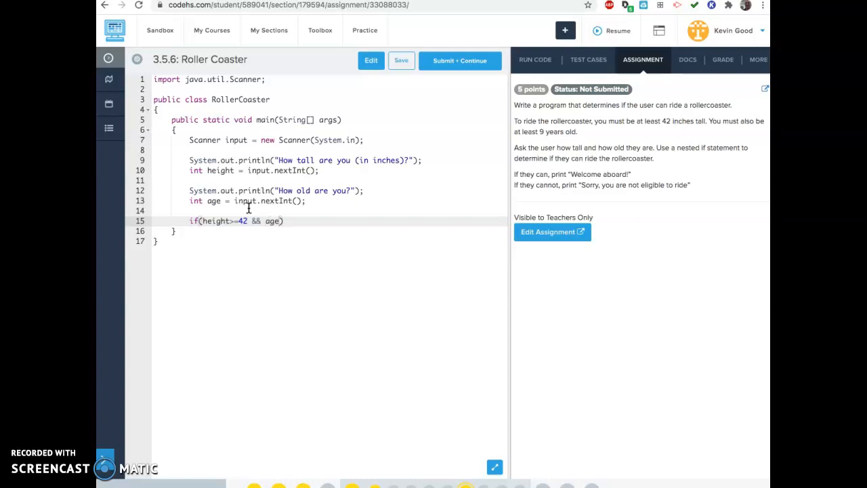
pyautogui.write('>=')
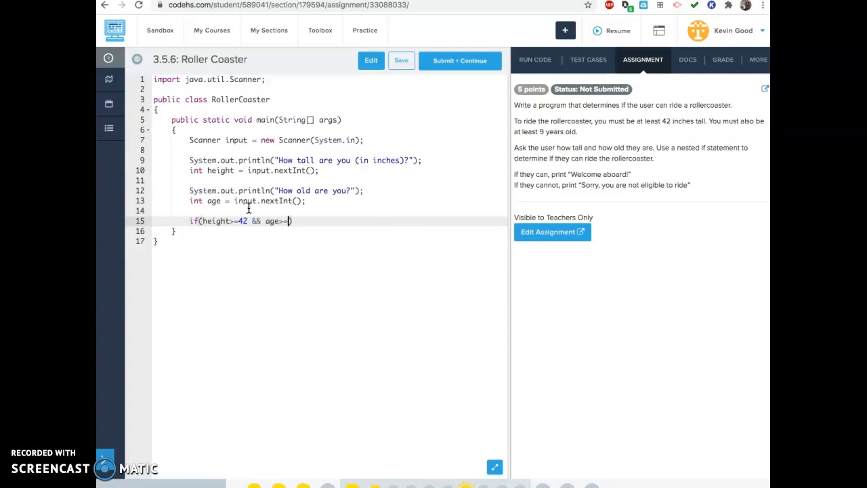
pyautogui.write('9')
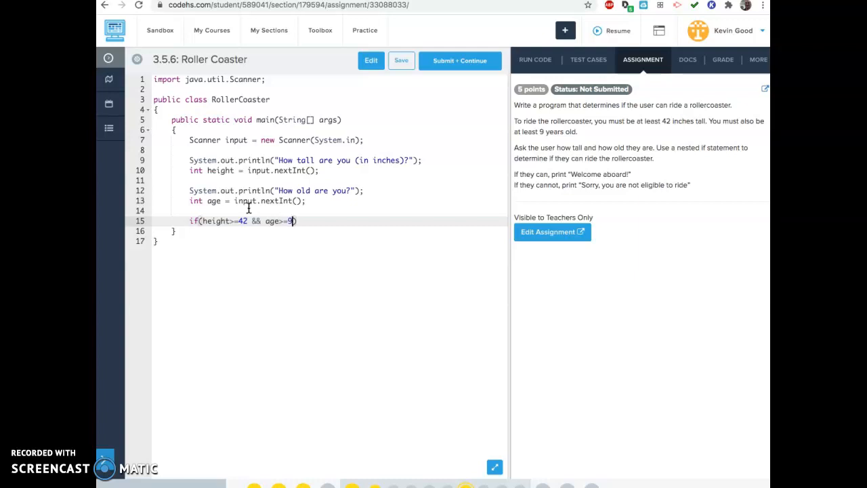
pyautogui.press('enter')
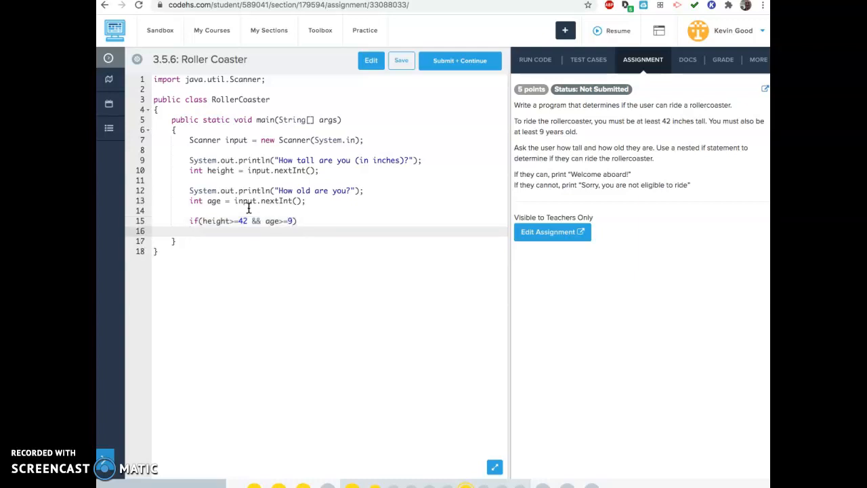
# Print "Welcome aboard!" inside the if block
pyautogui.write('{')
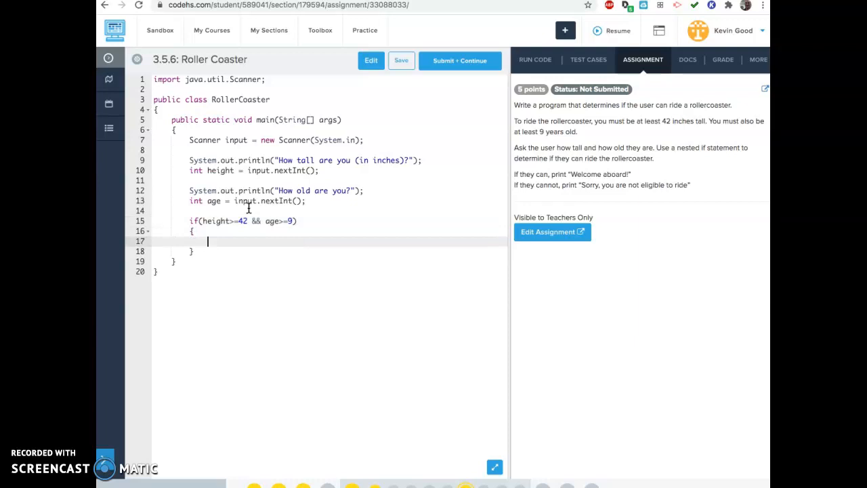
pyautogui.write('Syst')
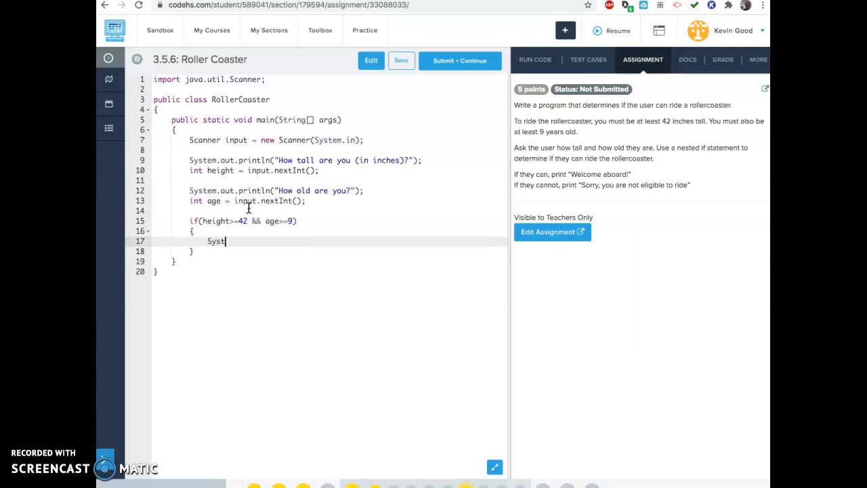
pyautogui.write('em.out.t')
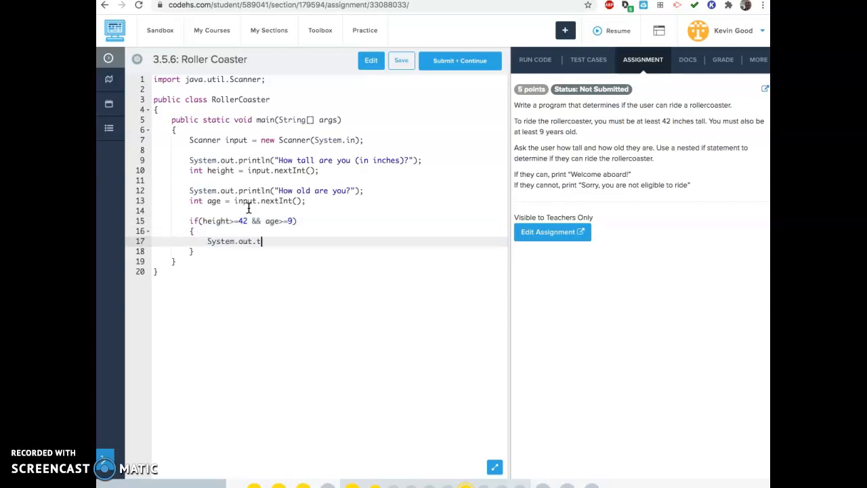
pyautogui.write('println')
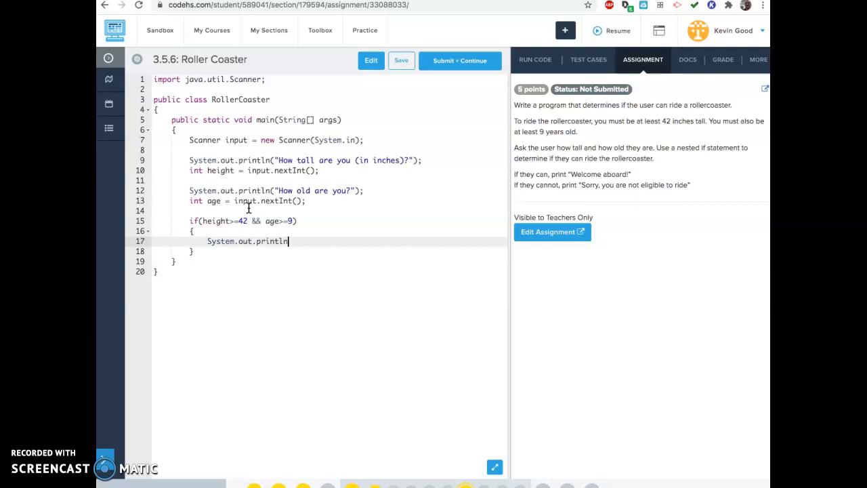
pyautogui.write('("")')
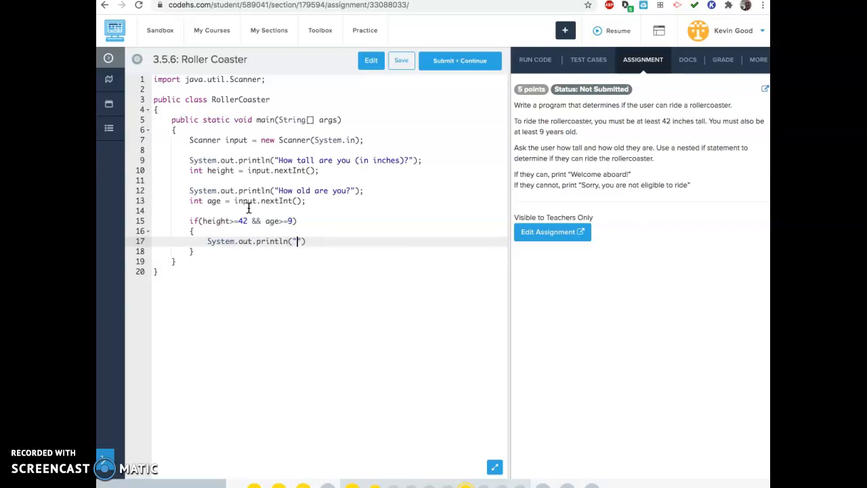
pyautogui.write('Welcome aboar')
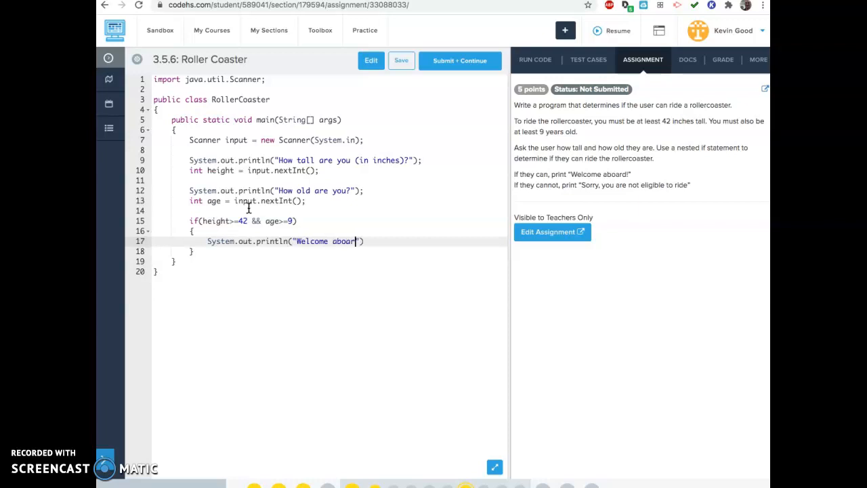
pyautogui.write('!')
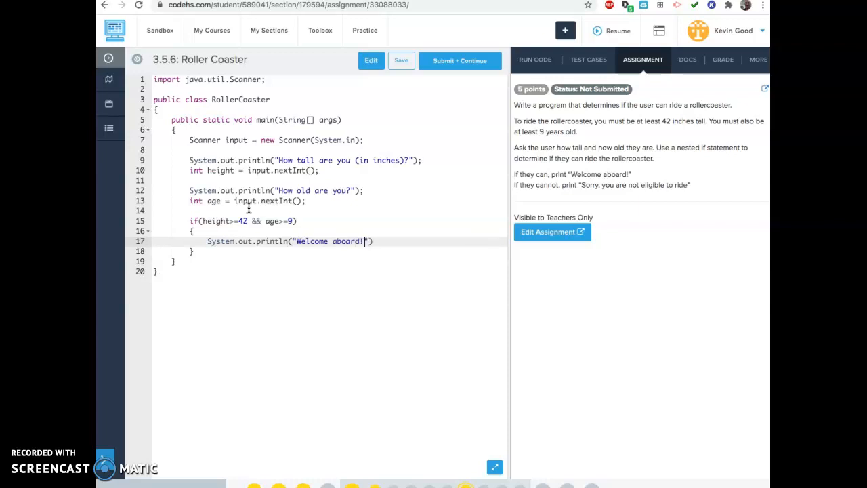
pyautogui.write(';')
pyautogui.press('enter')
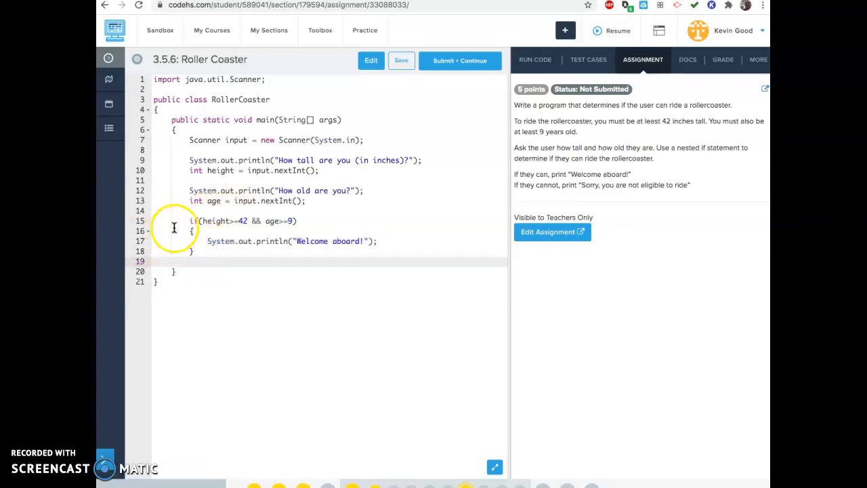
# Add an else block whose copied println is changed to the Sorry, not-eligible message
pyautogui.write('else')
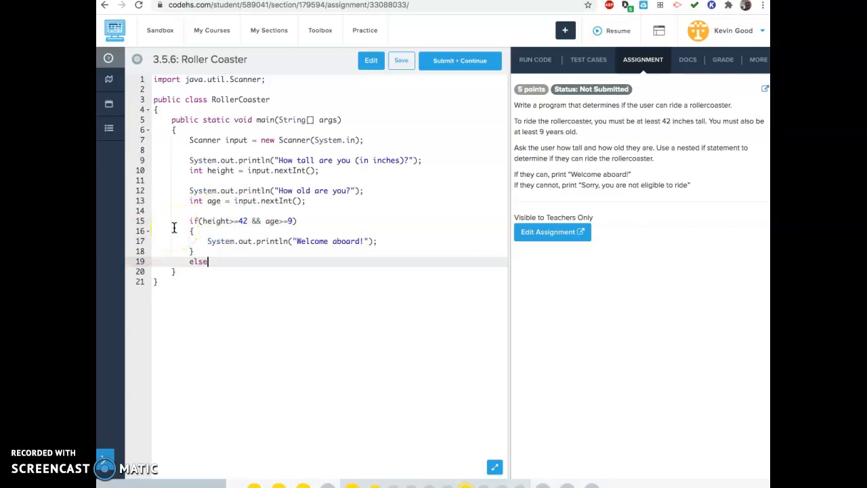
pyautogui.press('enter')
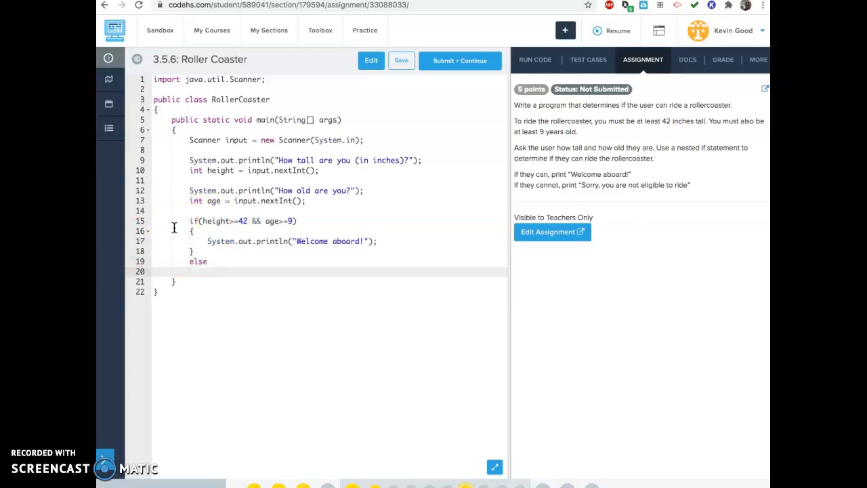
pyautogui.write('{')
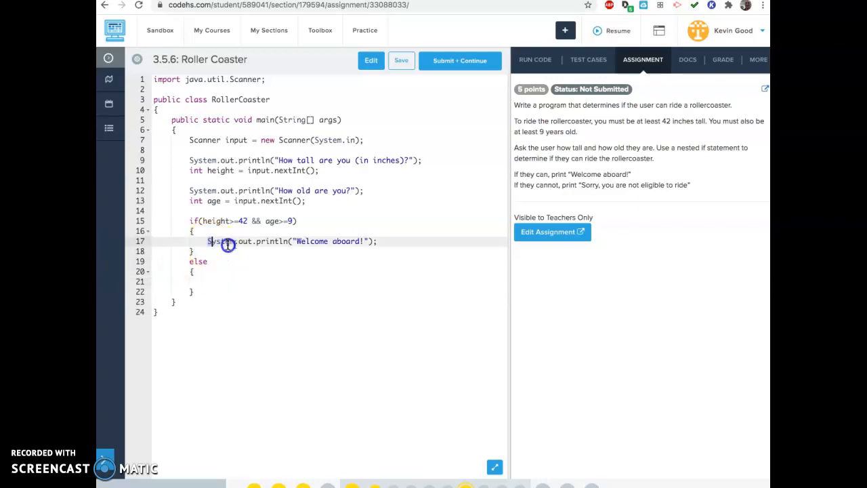
pyautogui.tripleClick(291, 241)
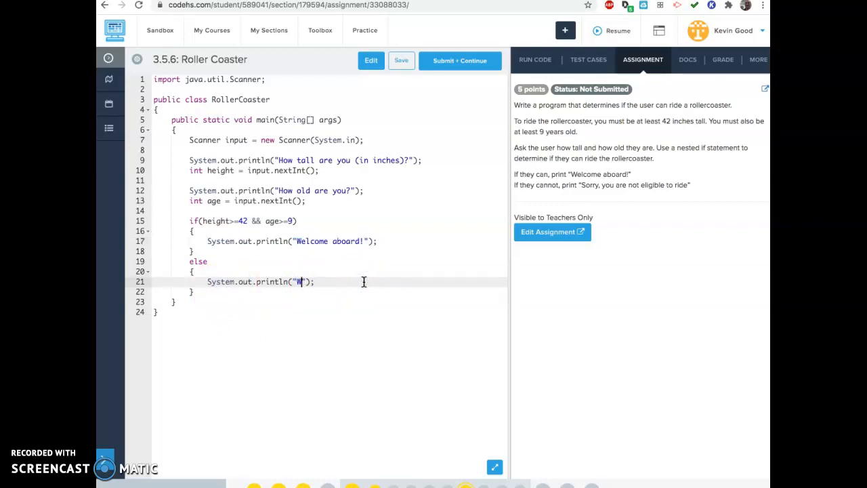
pyautogui.write('orry, you ar')
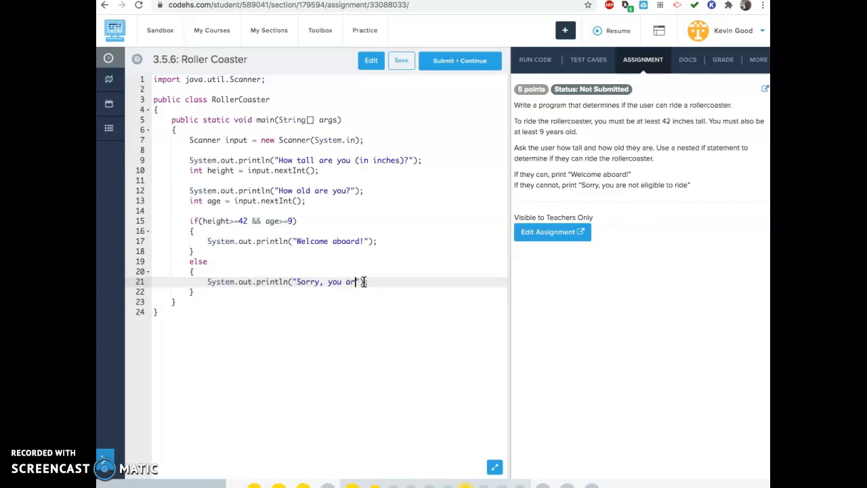
pyautogui.write('not elibile to ri')
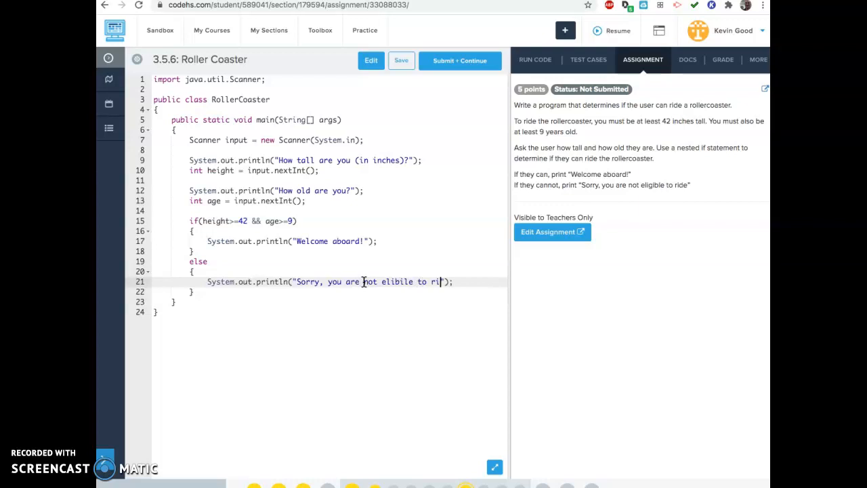
pyautogui.write('de')
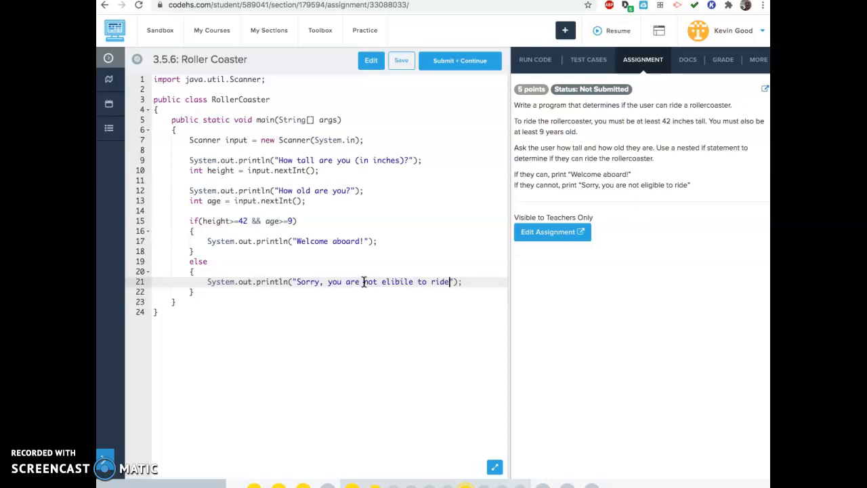
pyautogui.write('.')
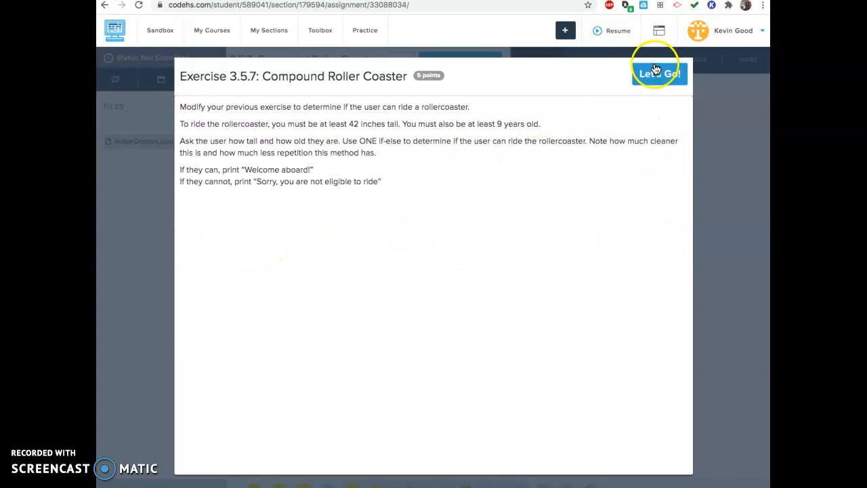
# Start the Compound Roller Coaster exercise and review the submitted Roller Coaster code
pyautogui.click(658, 73)
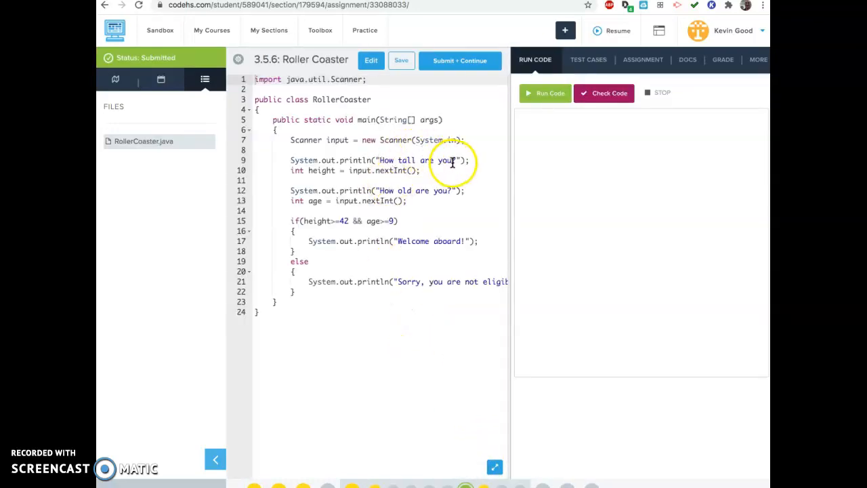
pyautogui.click(459, 160)
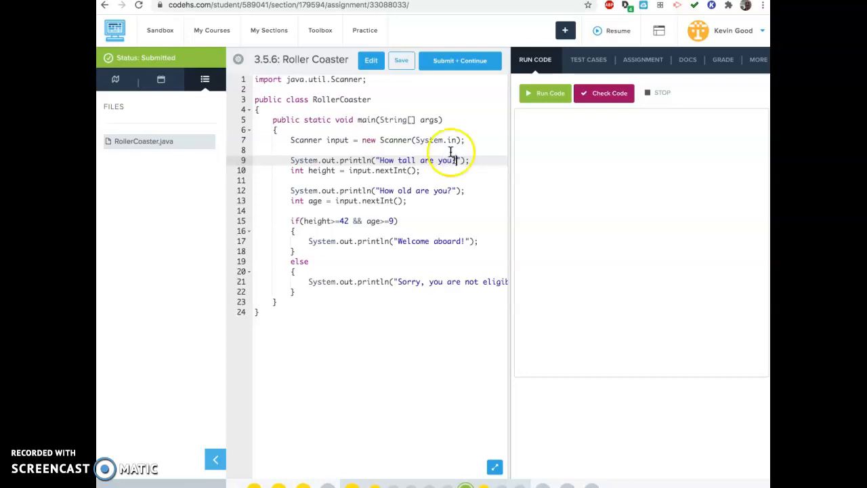
pyautogui.moveTo(243, 440)
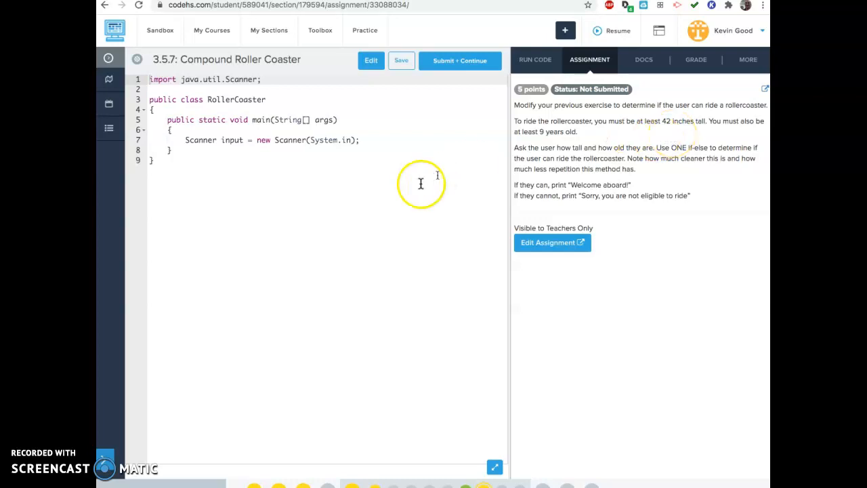
pyautogui.moveTo(533, 312)
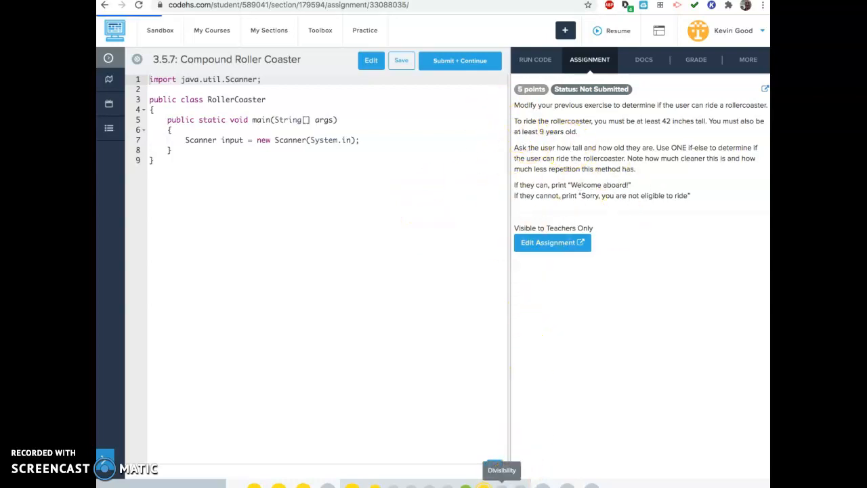
# Jump to exercise 3.5.8 Divisibility from the bottom progress bar
pyautogui.click(501, 469)
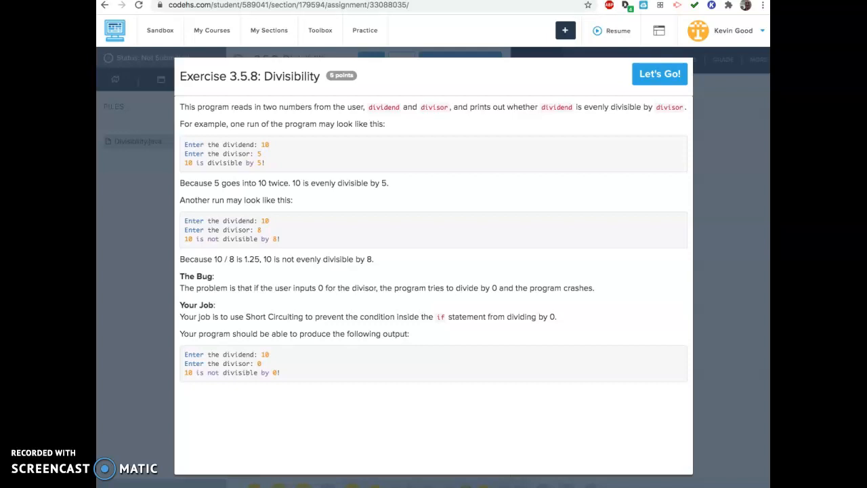
# Start the Divisibility exercise from its Let's Go dialog
pyautogui.click(658, 74)
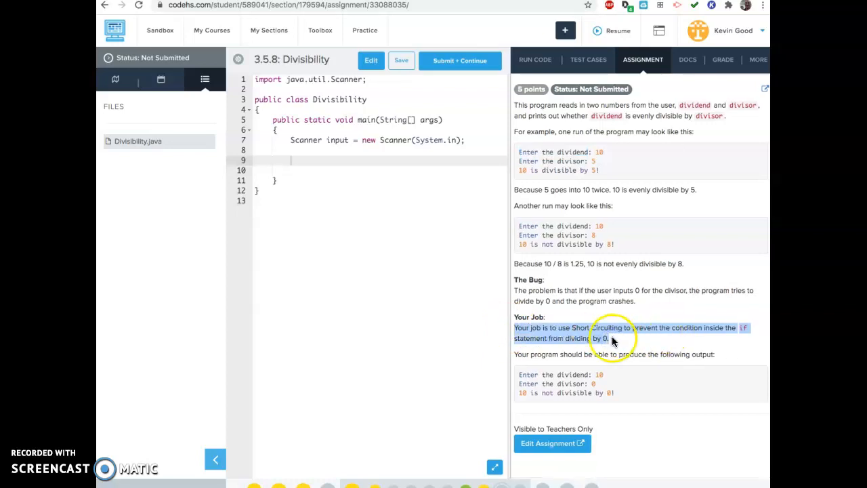
# Type a temporary modulus comment (5 % 3 = 2, 20 % 5 = 0) on line 9, then delete it
pyautogui.click(323, 160)
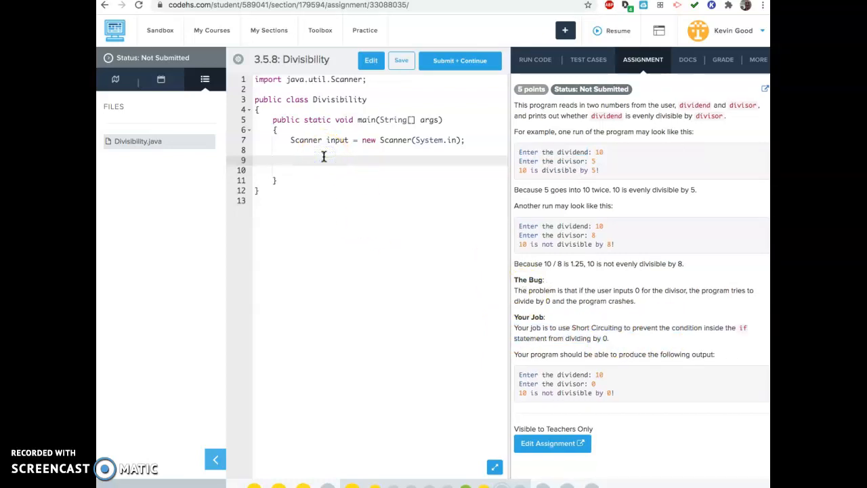
pyautogui.write('//')
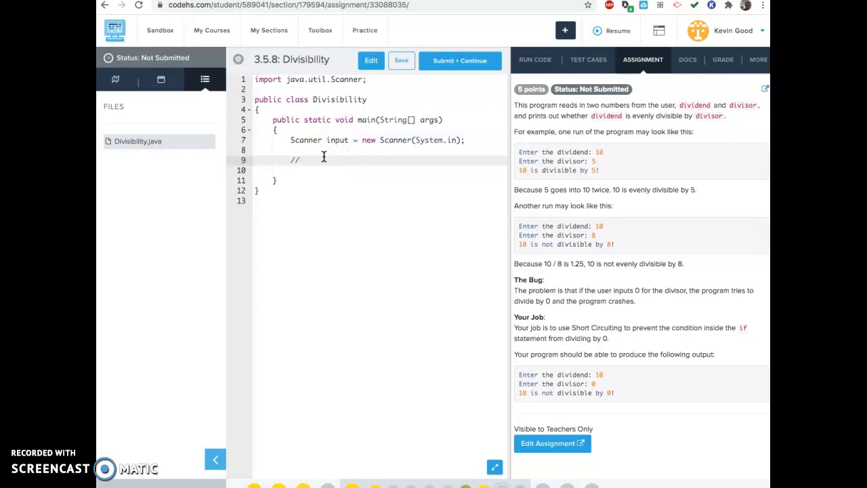
pyautogui.click(401, 61)
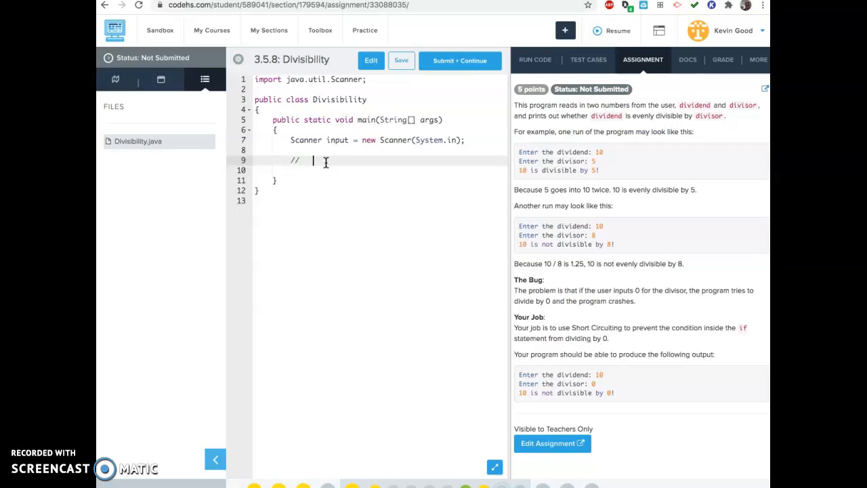
pyautogui.write('3')
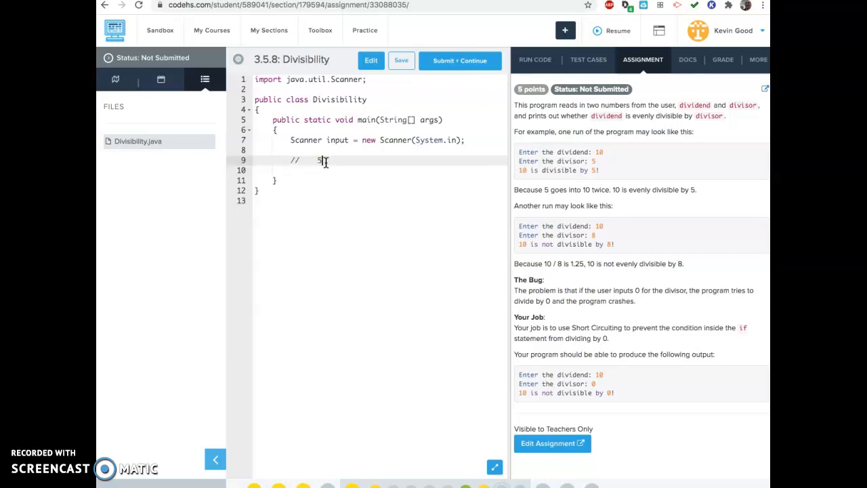
pyautogui.write('8')
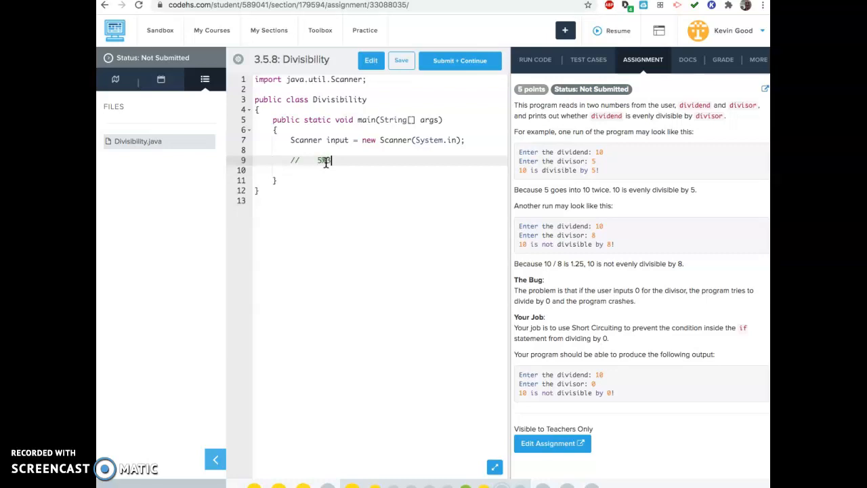
pyautogui.write('=')
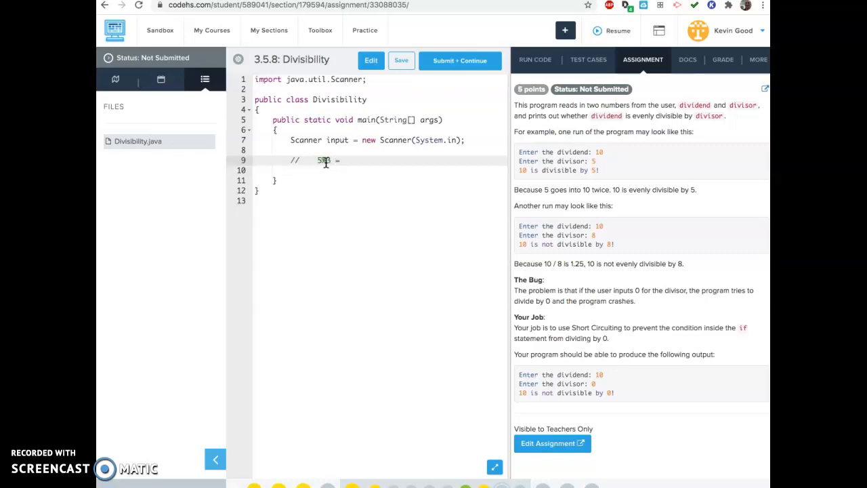
pyautogui.write('2')
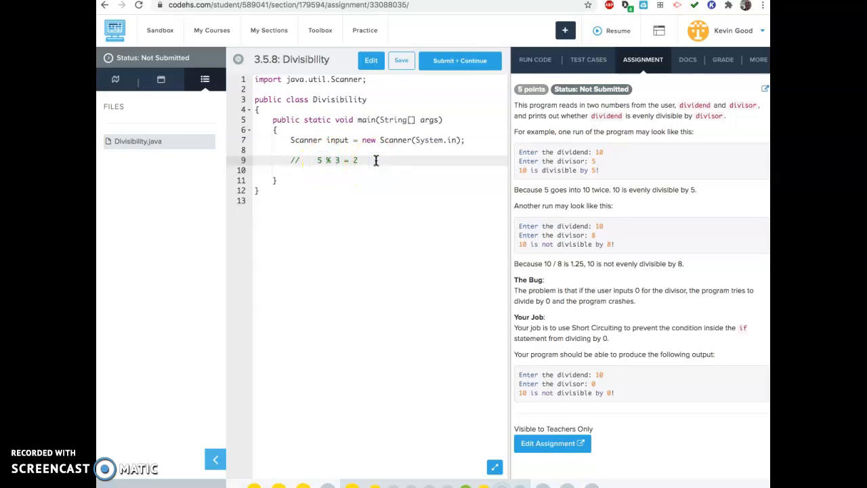
pyautogui.write(',')
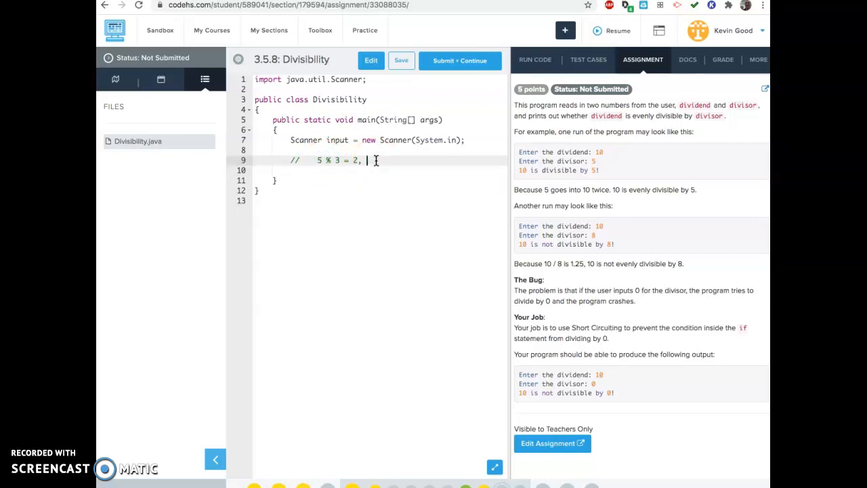
pyautogui.write('20')
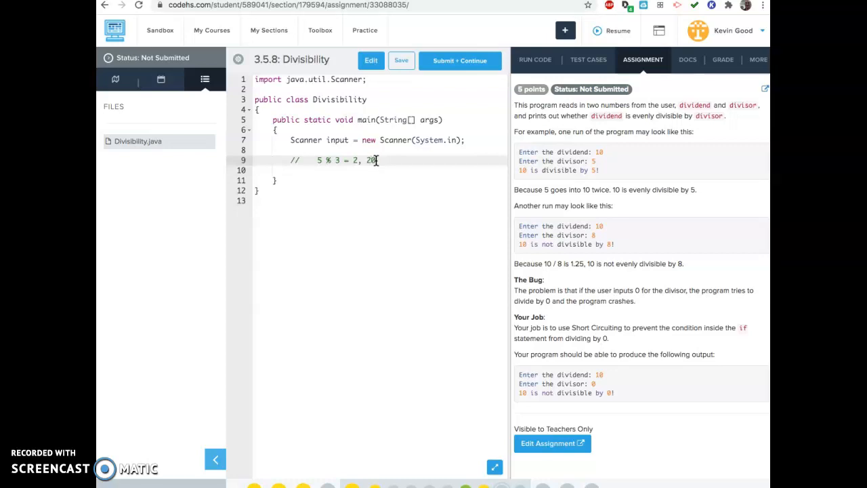
pyautogui.write('% 5')
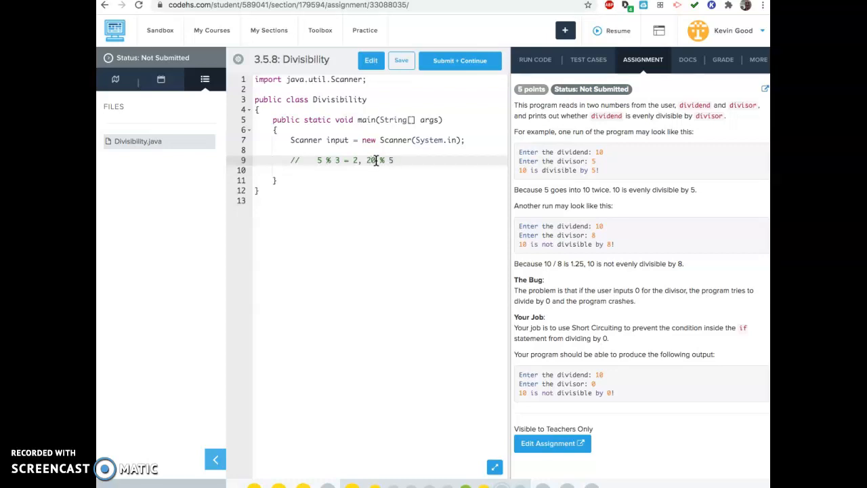
pyautogui.write('= 0')
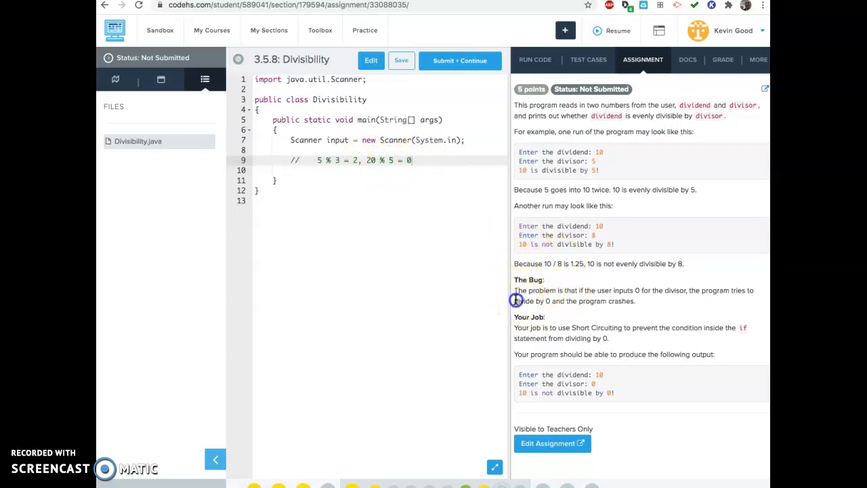
pyautogui.moveTo(513, 301); pyautogui.dragTo(635, 300)
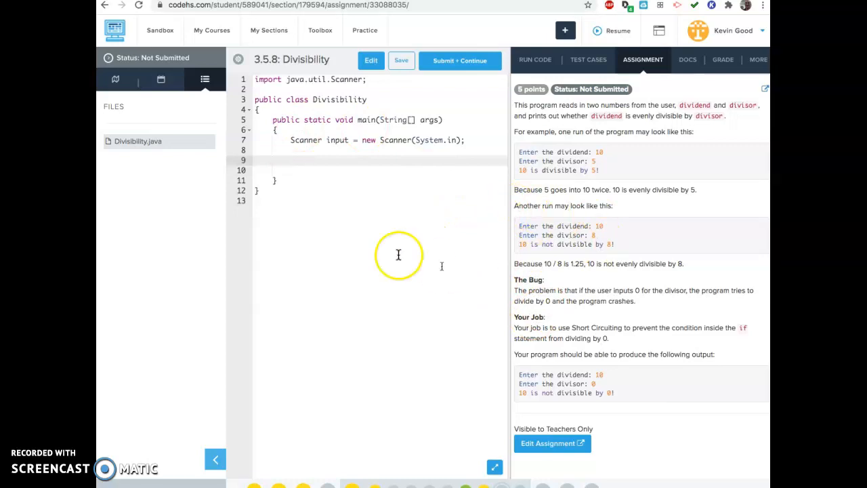
pyautogui.moveTo(330, 312)
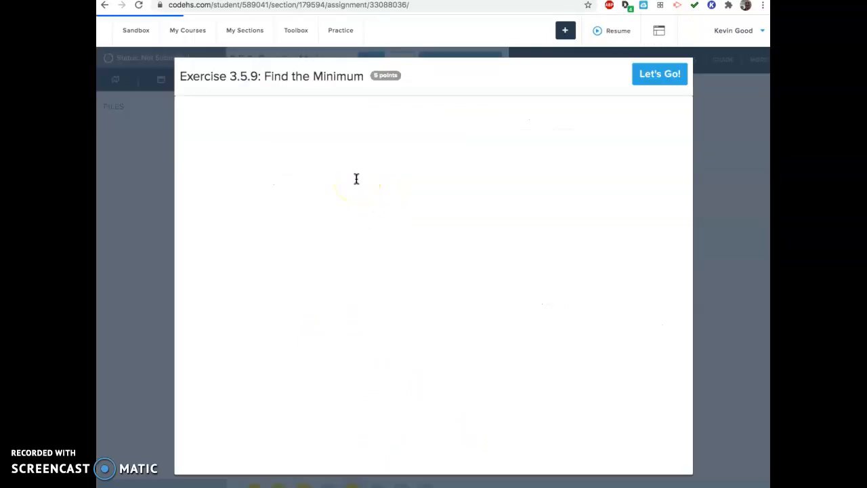
# Start exercise 3.5.9 Find the Minimum from its Let's Go dialog
pyautogui.click(659, 73)
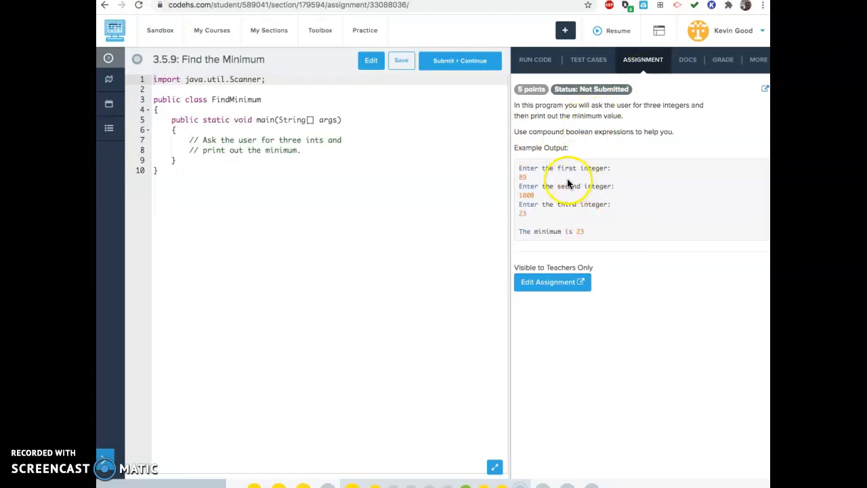
pyautogui.moveTo(297, 178)
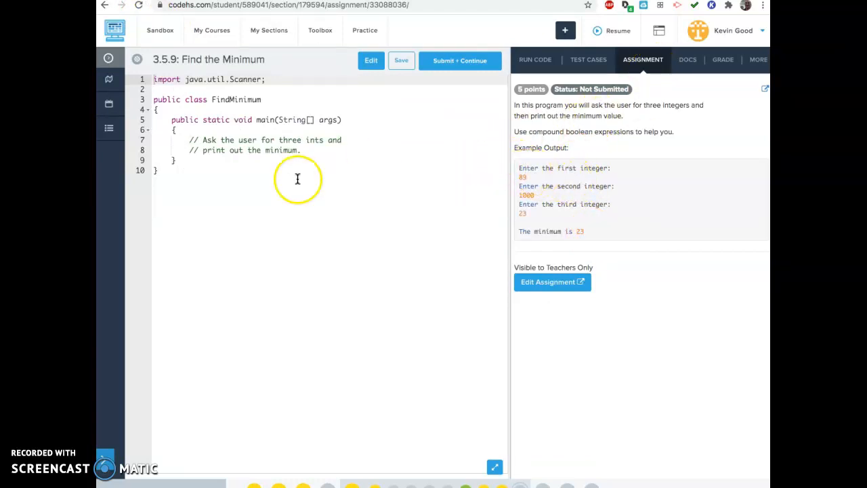
pyautogui.moveTo(520, 170)
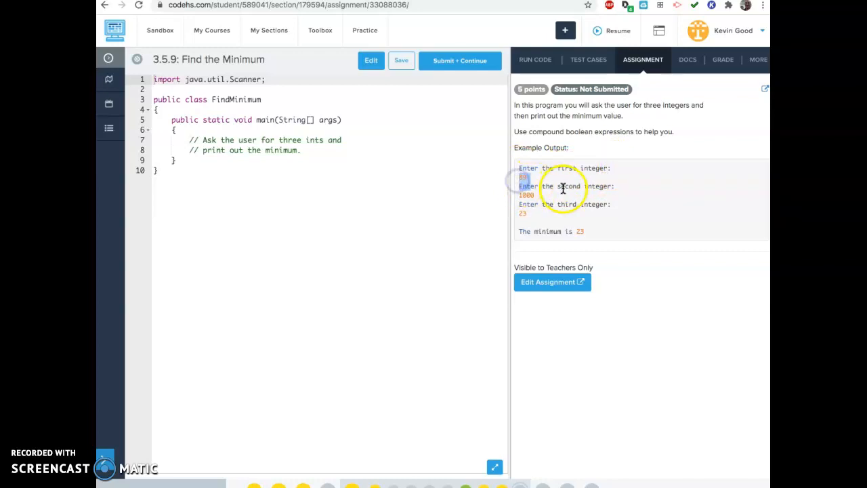
pyautogui.moveTo(602, 168)
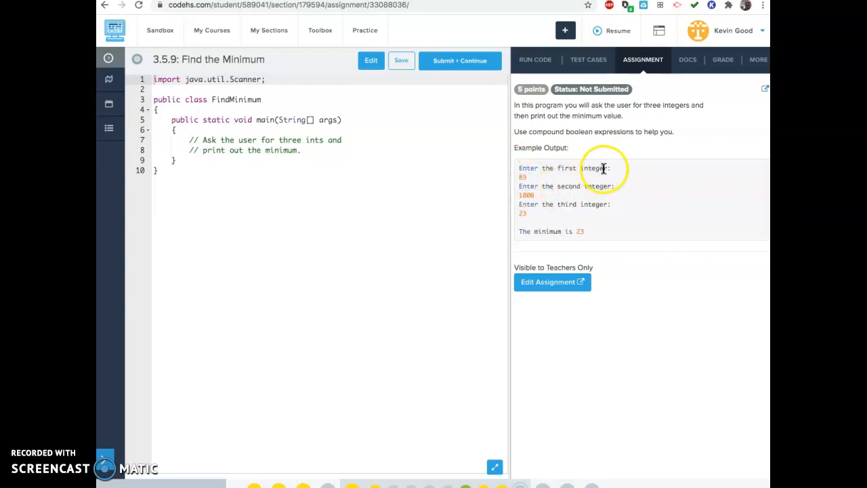
pyautogui.moveTo(568, 186)
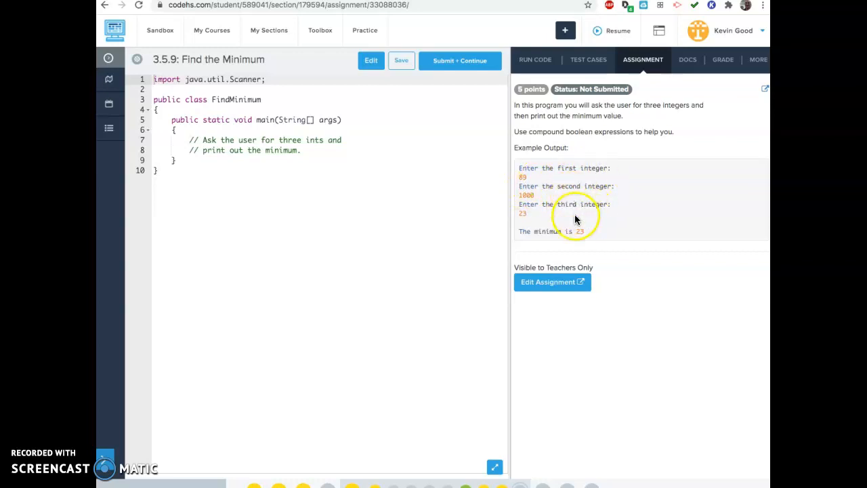
pyautogui.moveTo(606, 237)
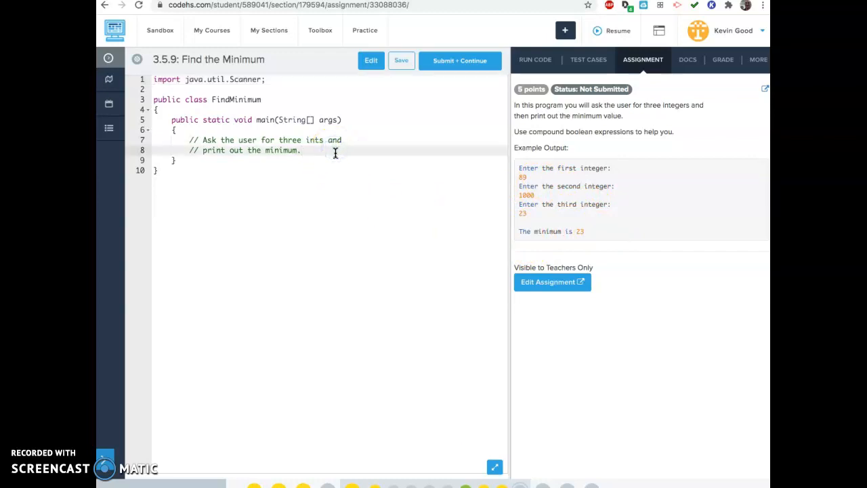
# Add blank lines below the FindMinimum comments and begin an if on line 10
pyautogui.click(356, 141)
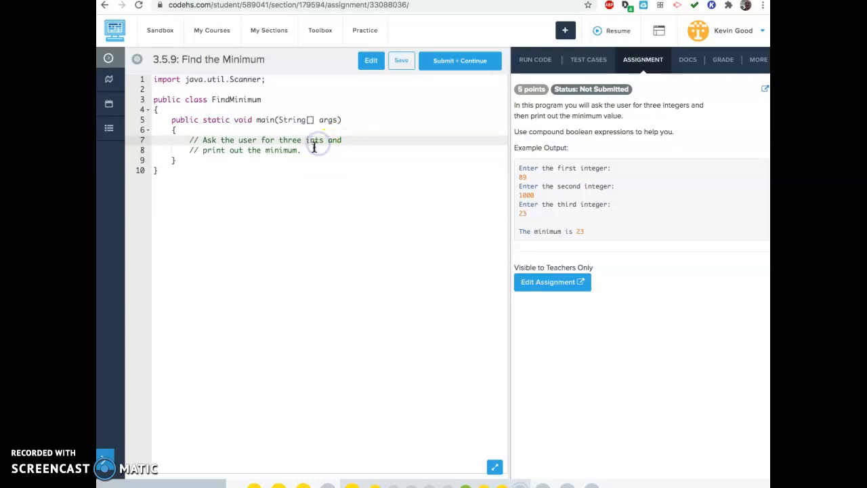
pyautogui.press('Enter')
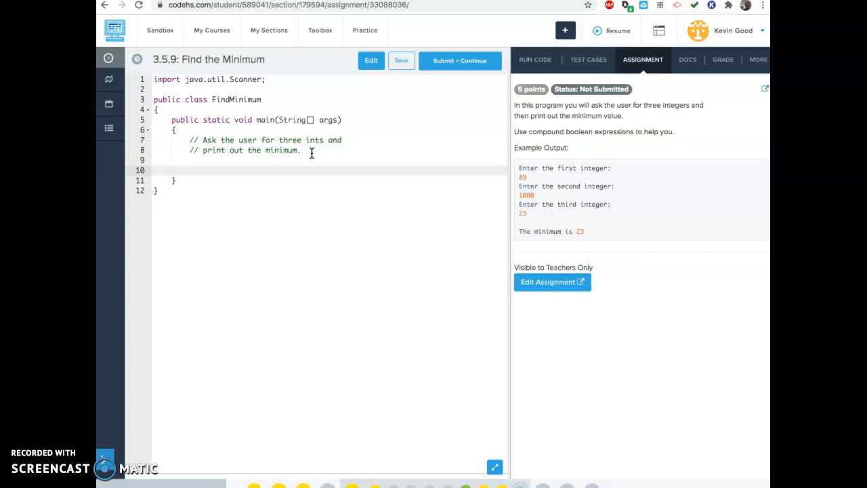
pyautogui.click(401, 61)
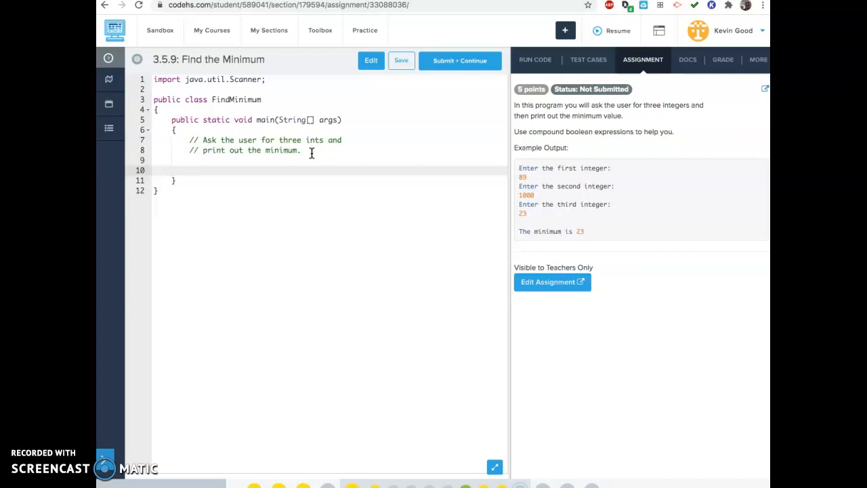
# Type an if() block, an else if() block and an else block, each with empty braces
pyautogui.write('if')
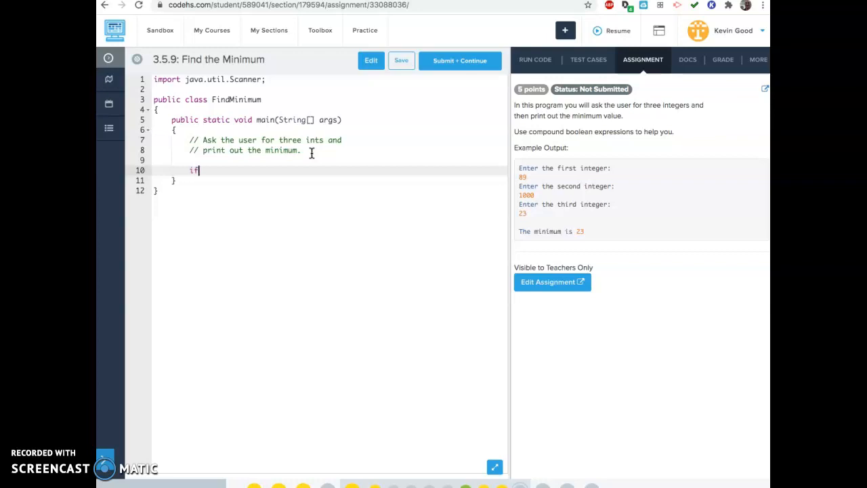
pyautogui.write('()')
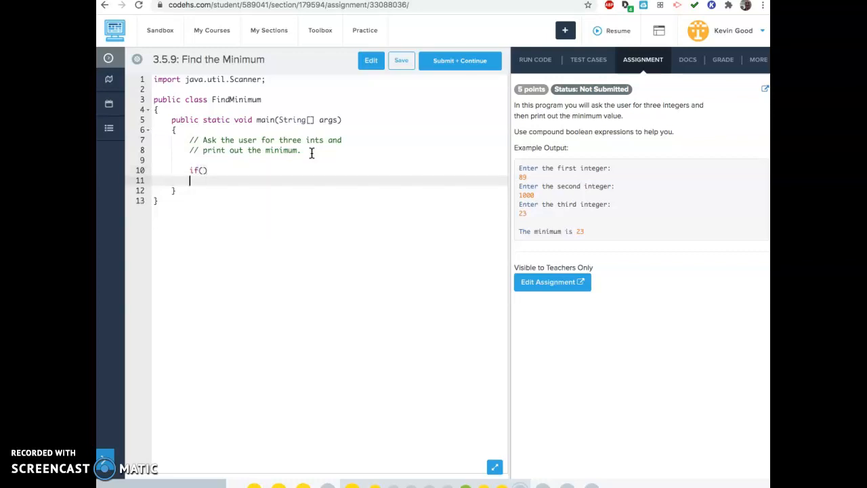
pyautogui.write('{')
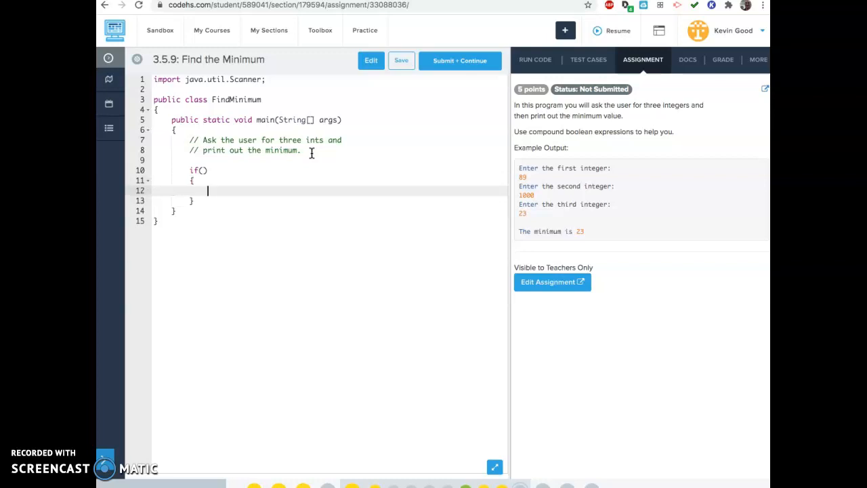
pyautogui.press('enter')
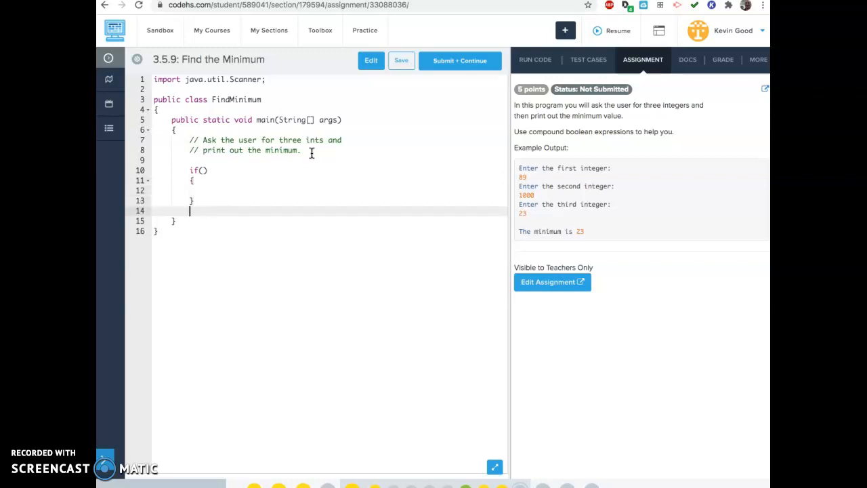
pyautogui.write('else')
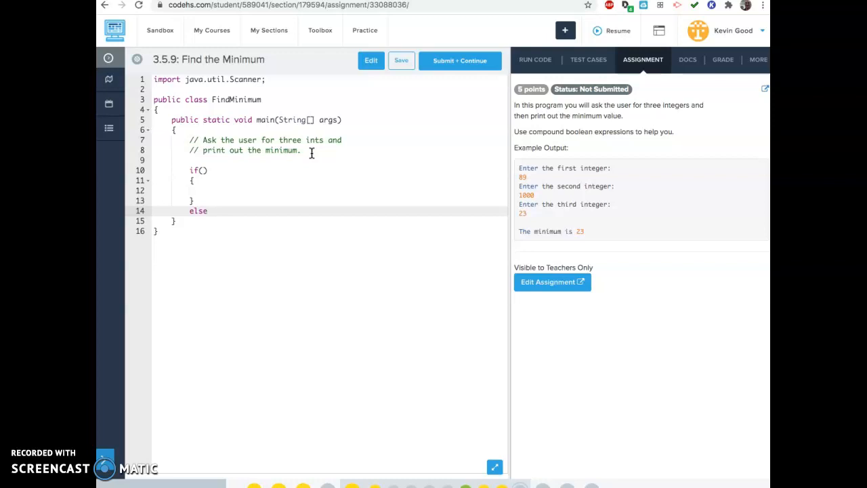
pyautogui.write('if()')
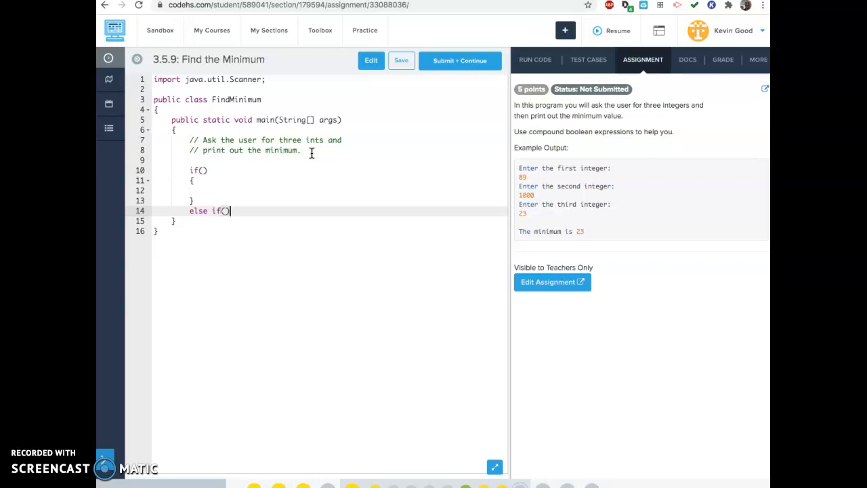
pyautogui.write('{')
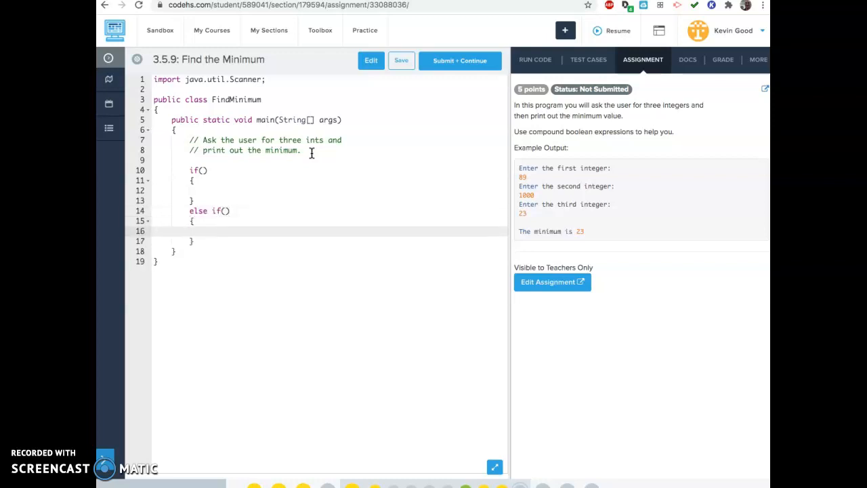
pyautogui.write('else')
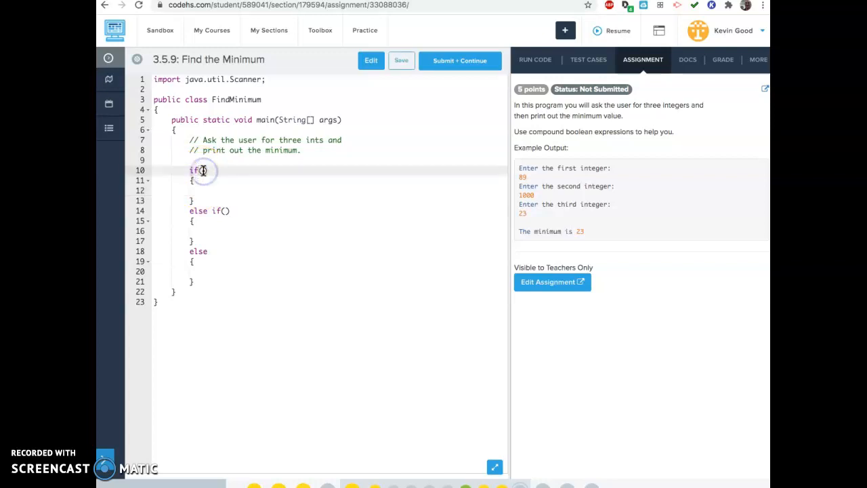
# Fill the first if condition with first<=second && firt<=third
pyautogui.click(202, 170)
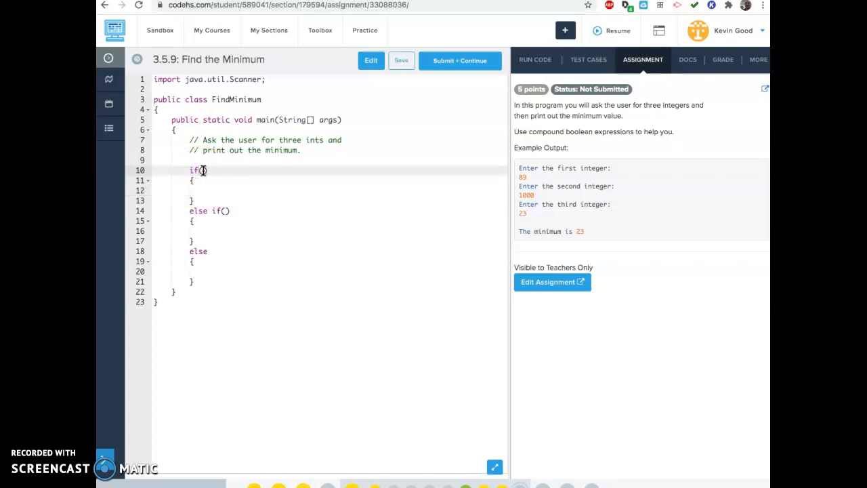
pyautogui.write('fir')
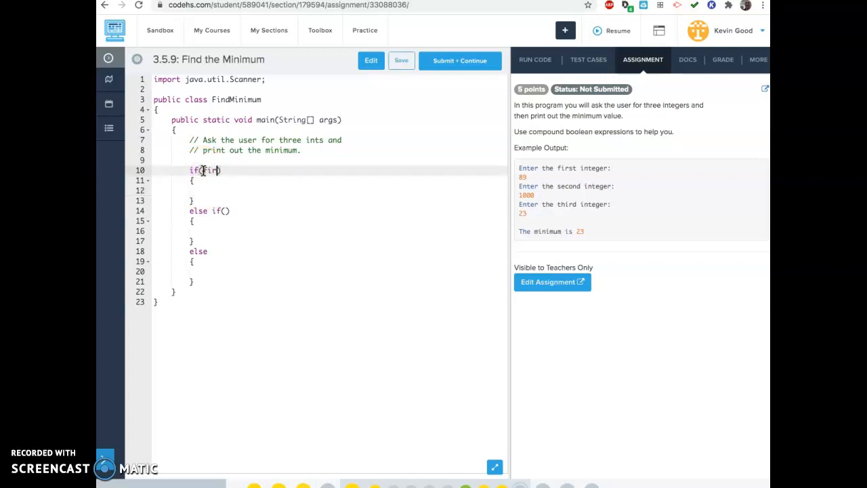
pyautogui.write('st')
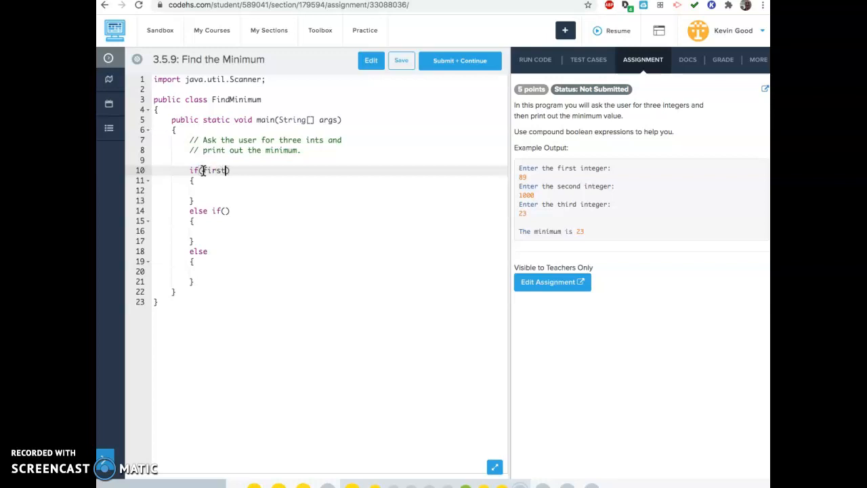
pyautogui.write('<')
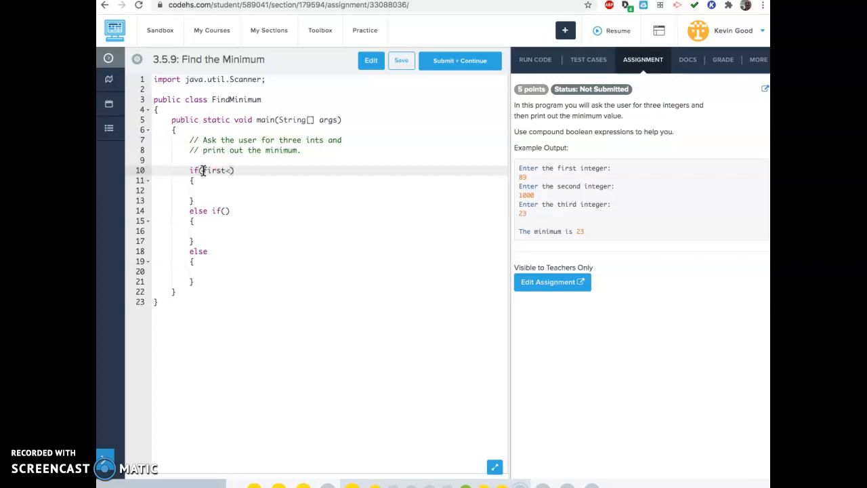
pyautogui.write('=')
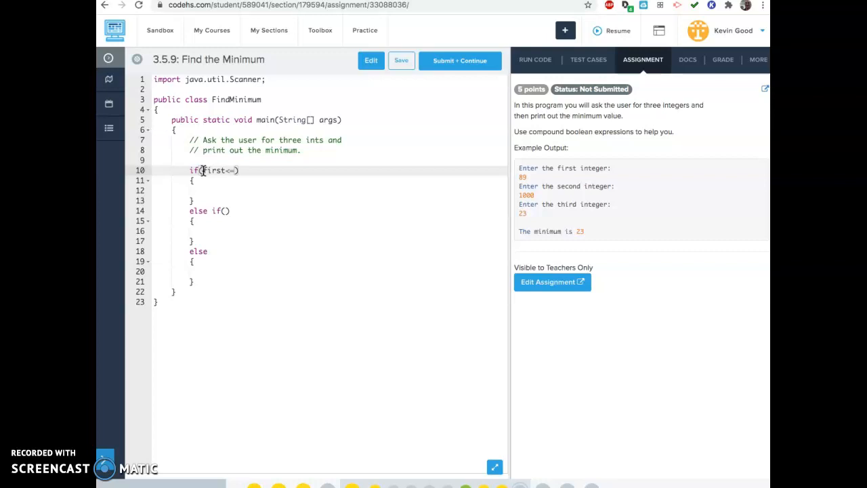
pyautogui.write('second')
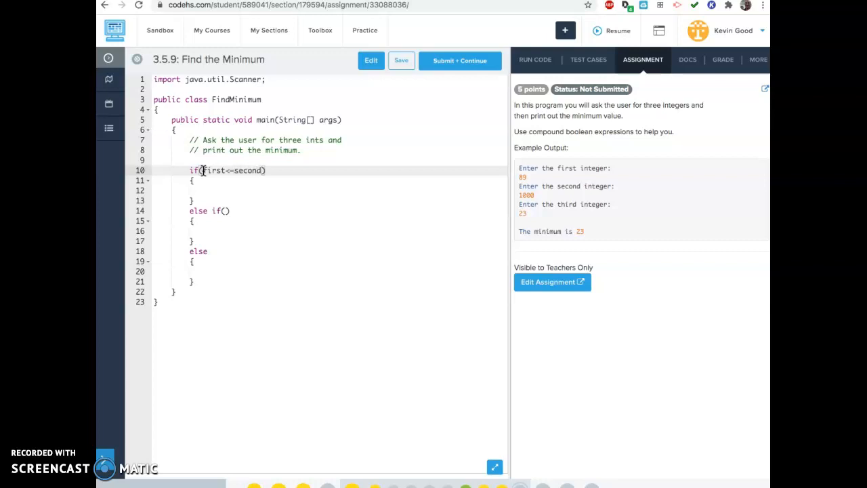
pyautogui.write('&& fir')
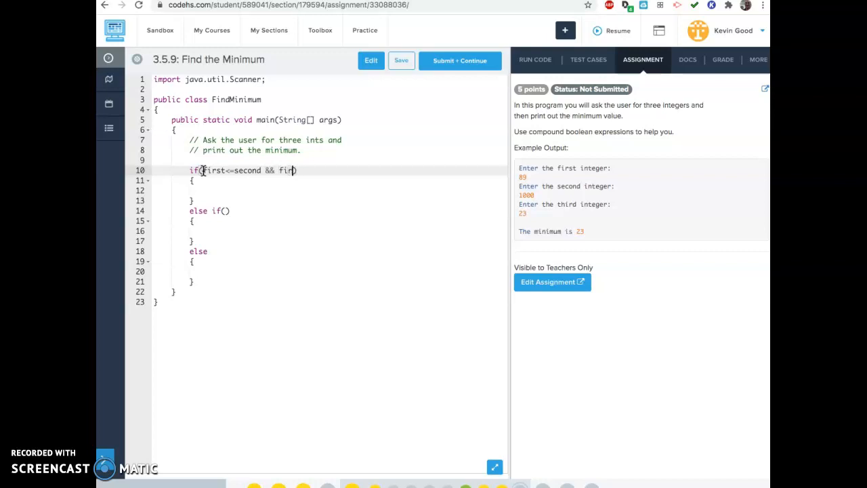
pyautogui.write('t<=')
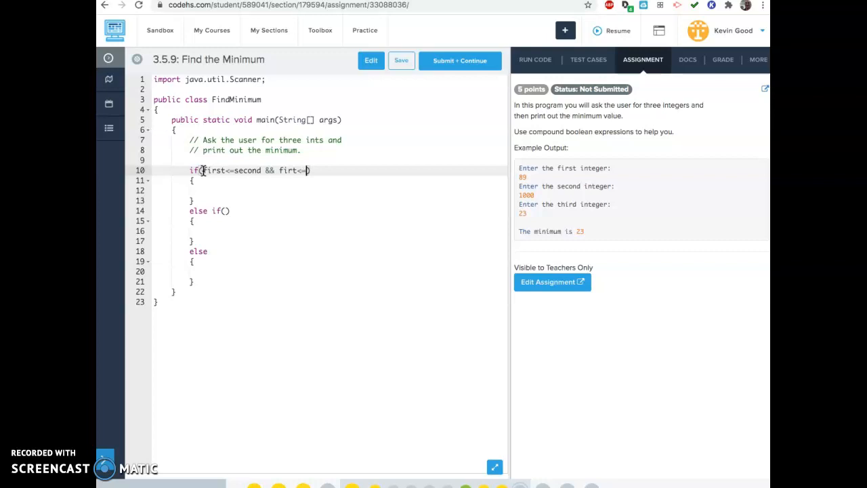
pyautogui.write('third')
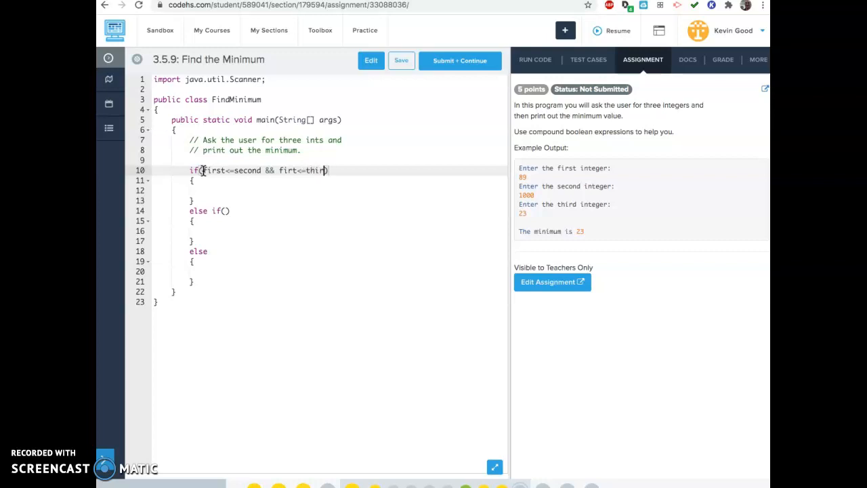
pyautogui.write('d')
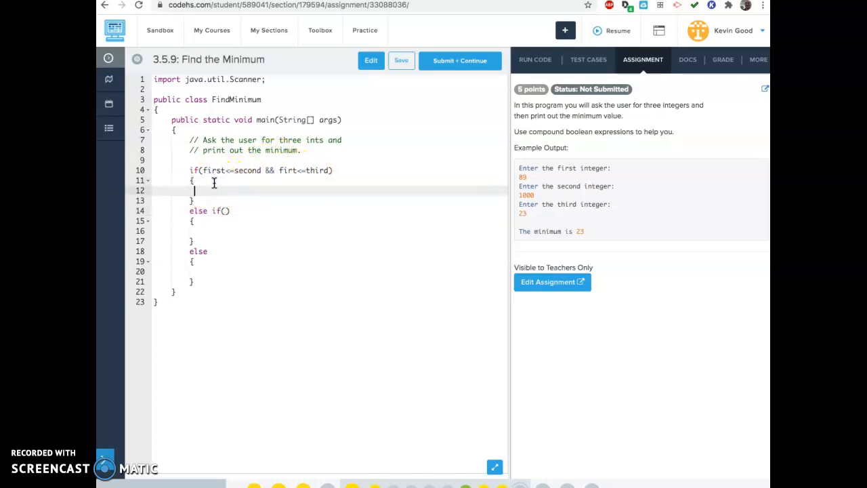
# Add comments 'check if first', 'check if second is min (already know that first is not)', 'third must be min'
pyautogui.write('//c')
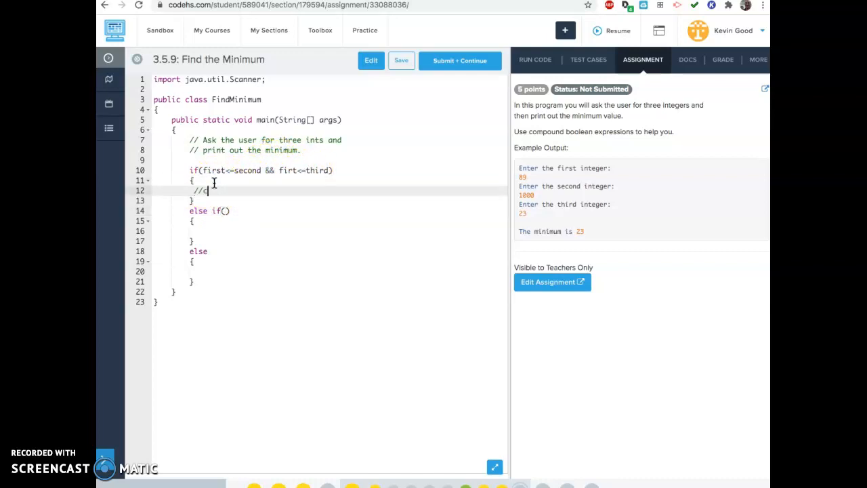
pyautogui.write('check if first')
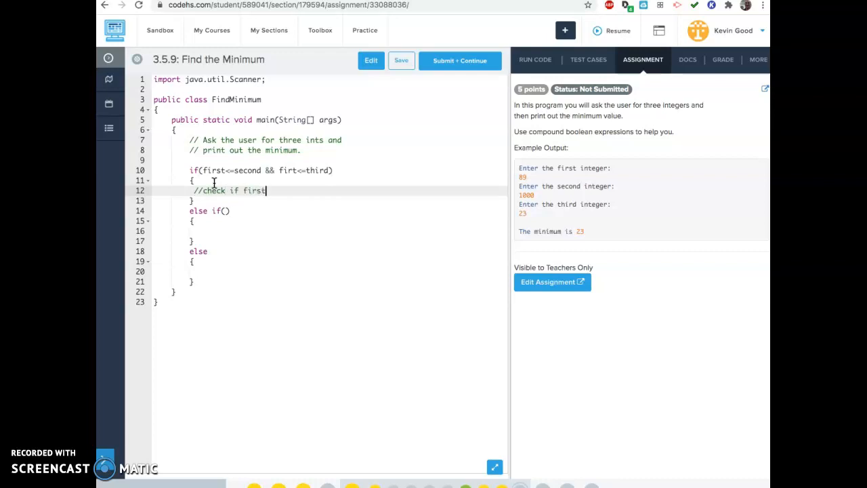
pyautogui.click(205, 231)
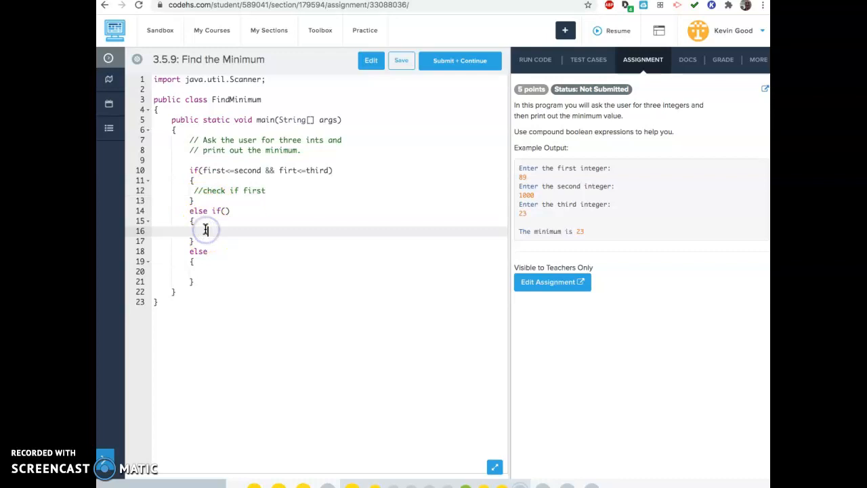
pyautogui.write('// check if second')
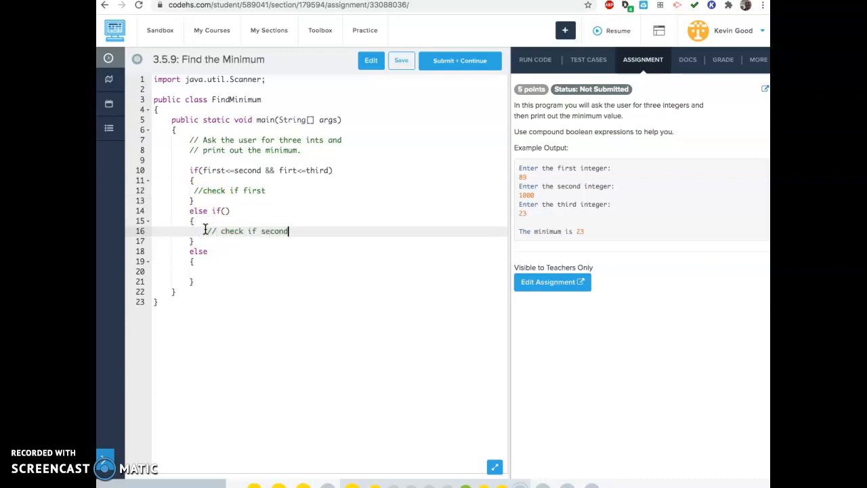
pyautogui.write('is min ()')
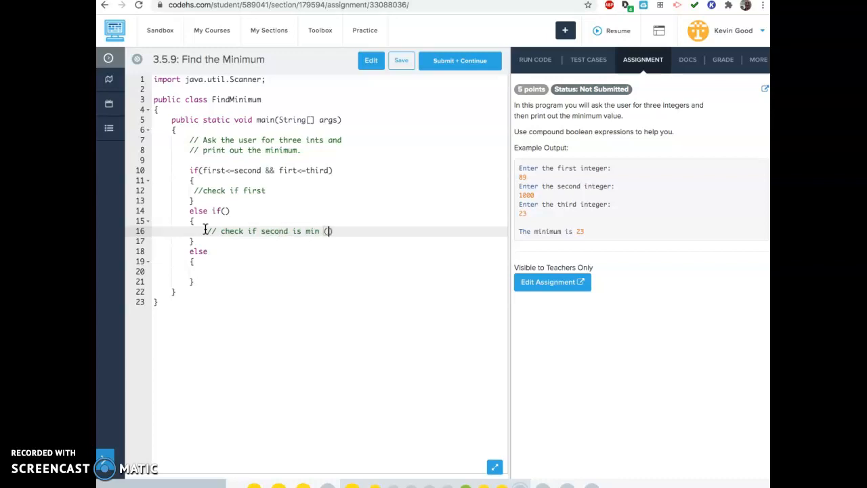
pyautogui.write('alread')
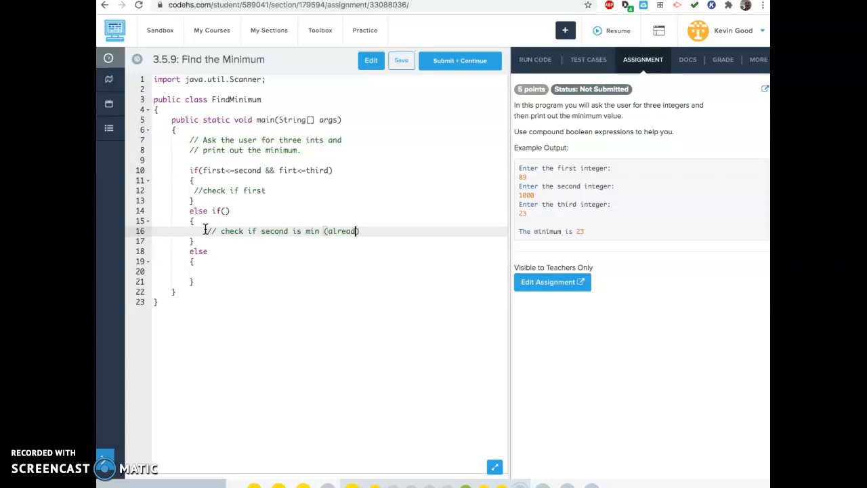
pyautogui.write('know that')
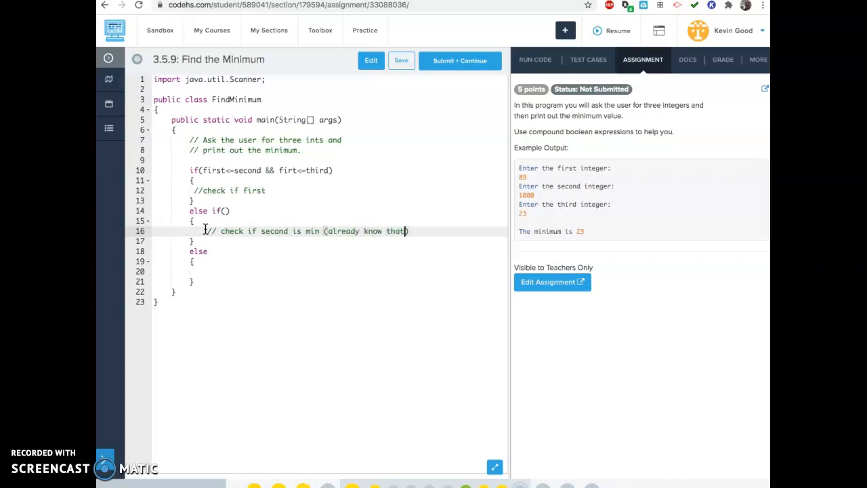
pyautogui.write('first')
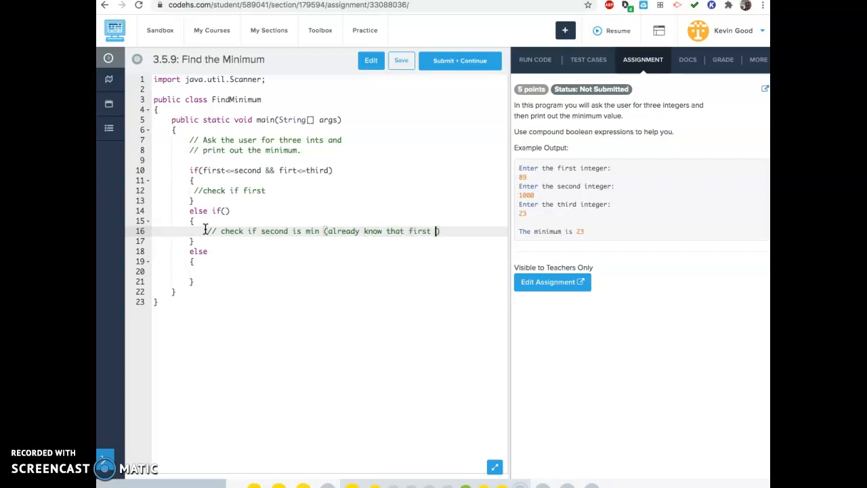
pyautogui.write('is not')
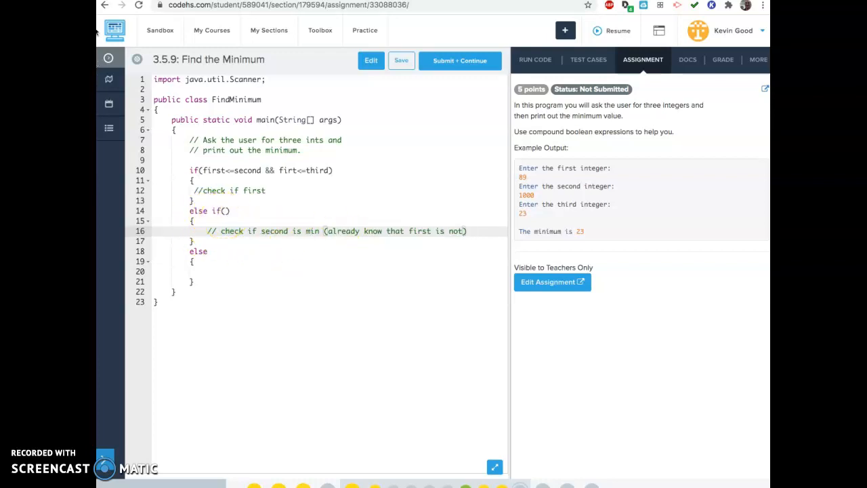
pyautogui.moveTo(105, 5)
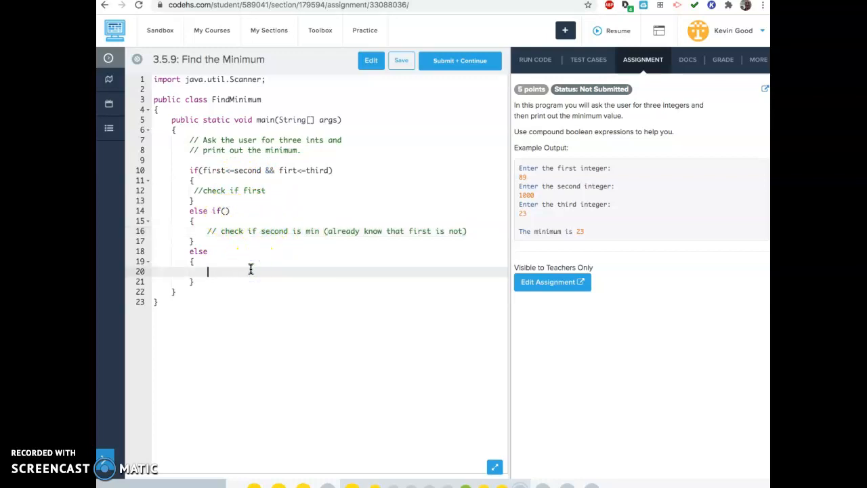
pyautogui.write('//')
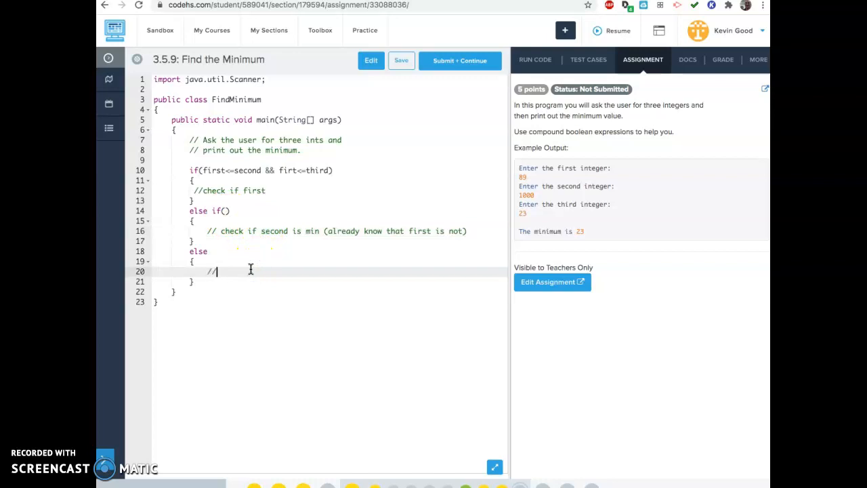
pyautogui.write('third must be min')
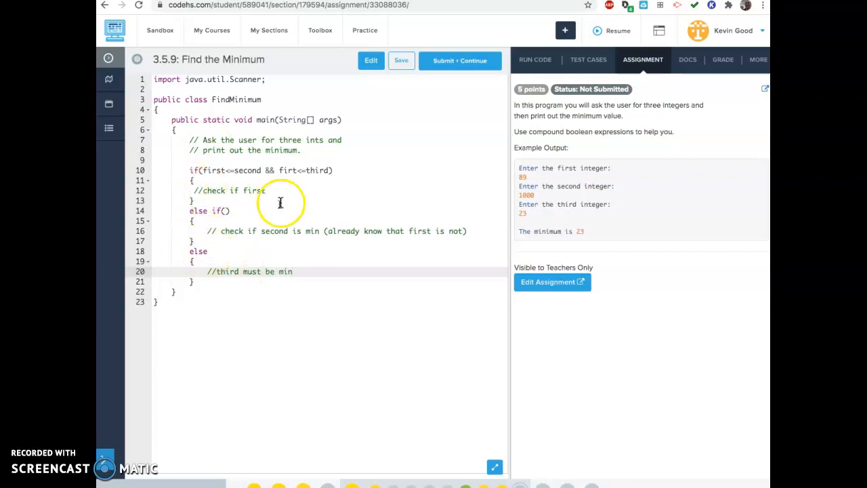
pyautogui.moveTo(232, 272)
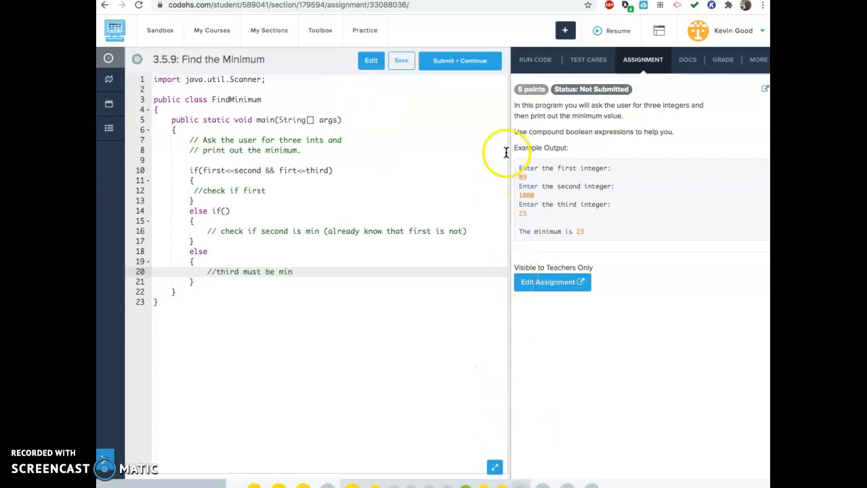
pyautogui.moveTo(102, 156)
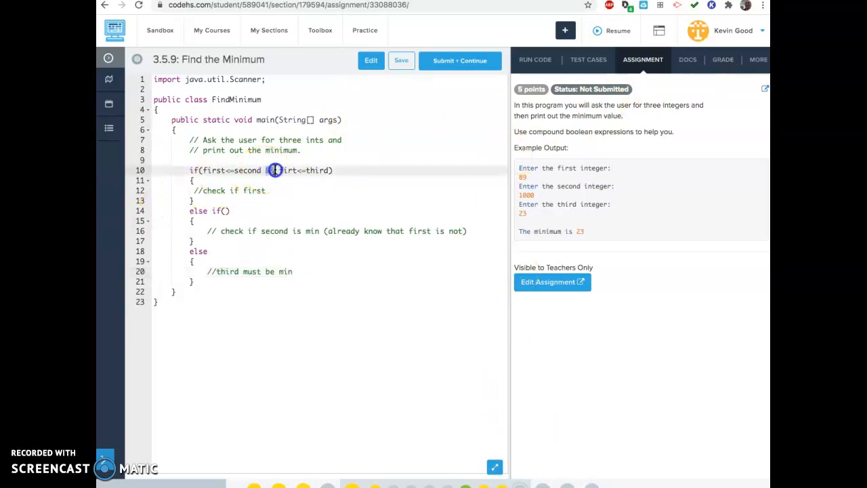
pyautogui.write('&&')
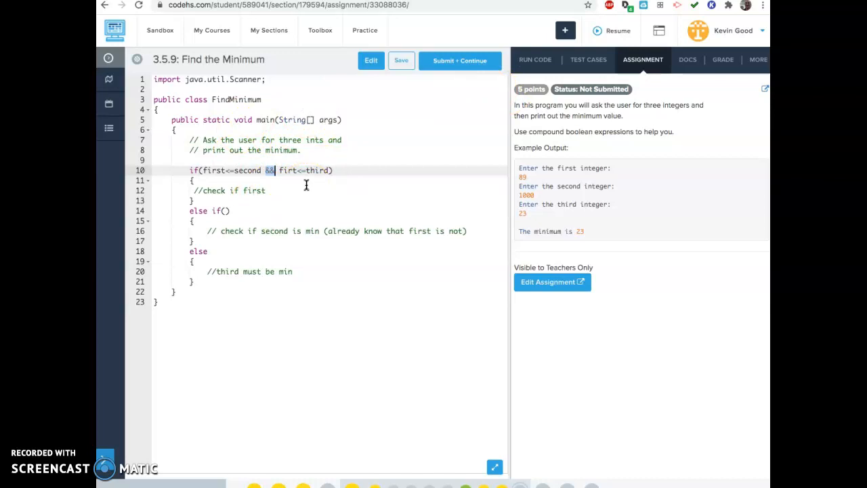
pyautogui.moveTo(446, 411)
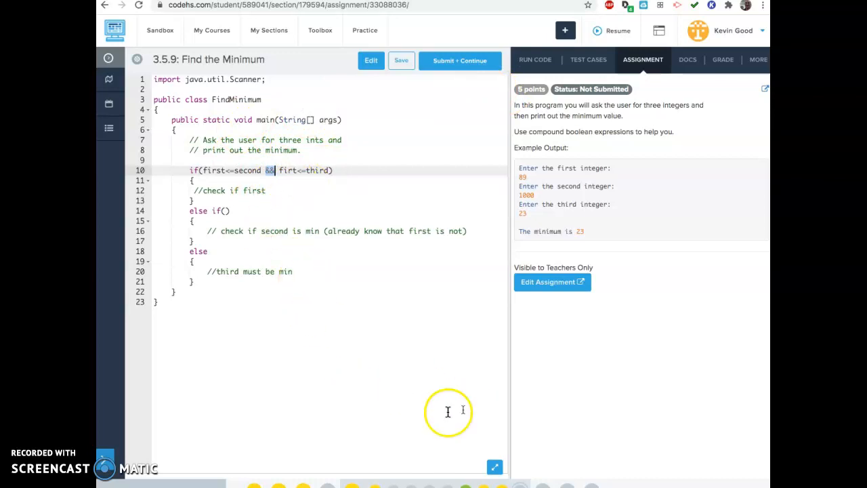
pyautogui.moveTo(384, 176)
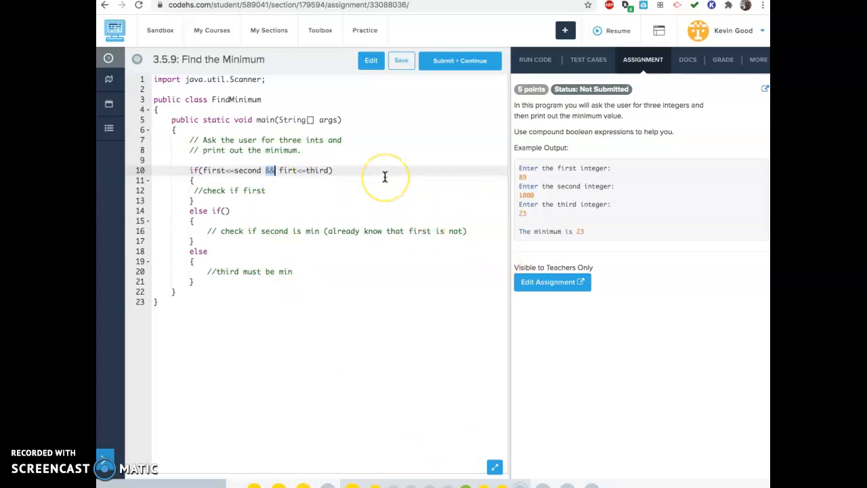